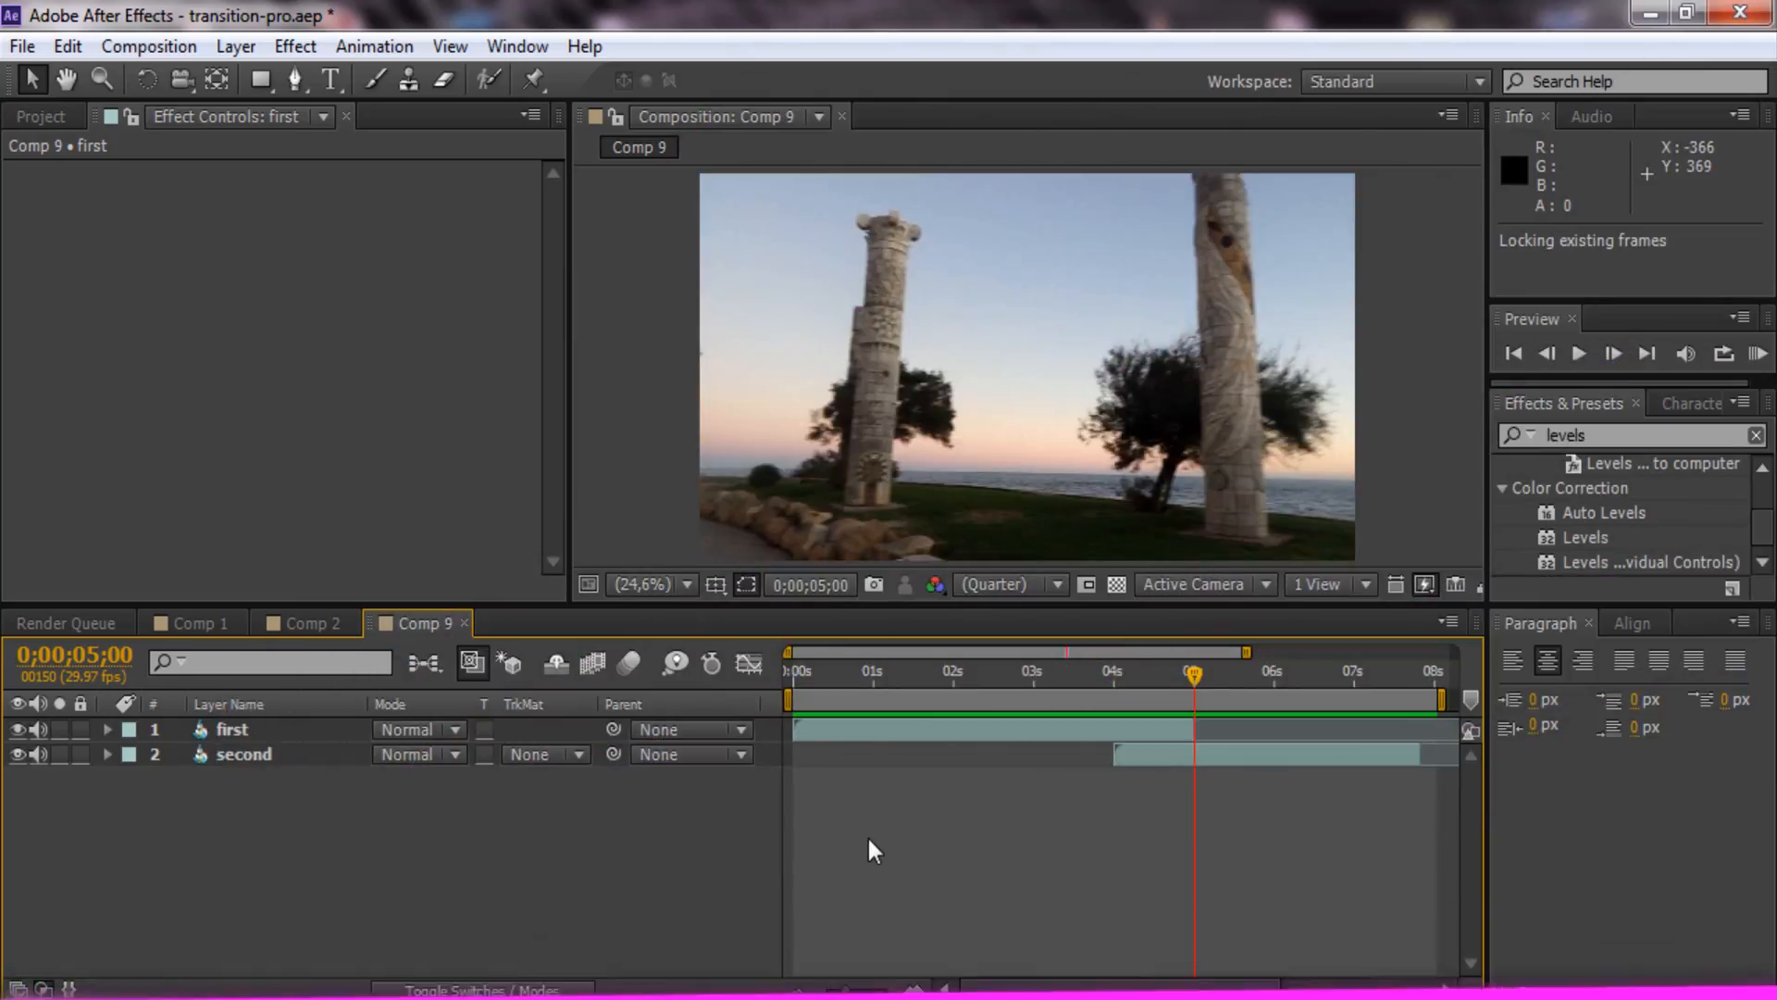
- Duplicate the 'first' clip layer in Comp 9, creating 'first 2' on top
click(1578, 353)
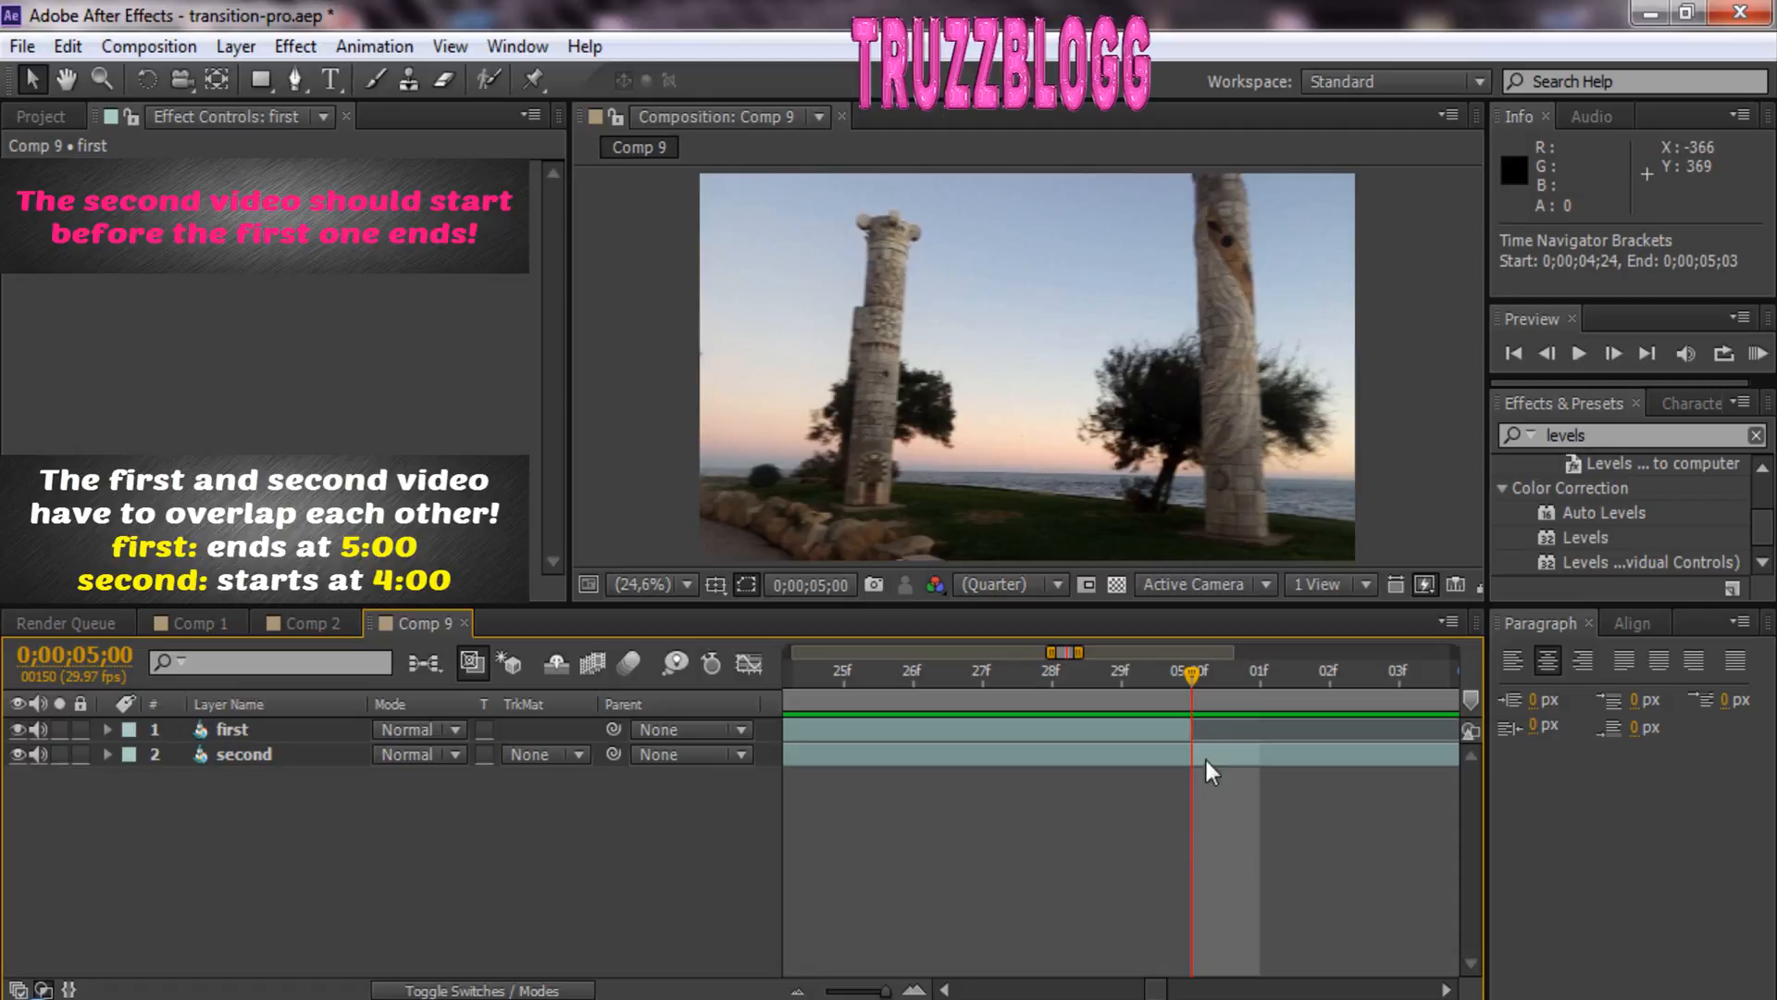
mouse_move(111, 655)
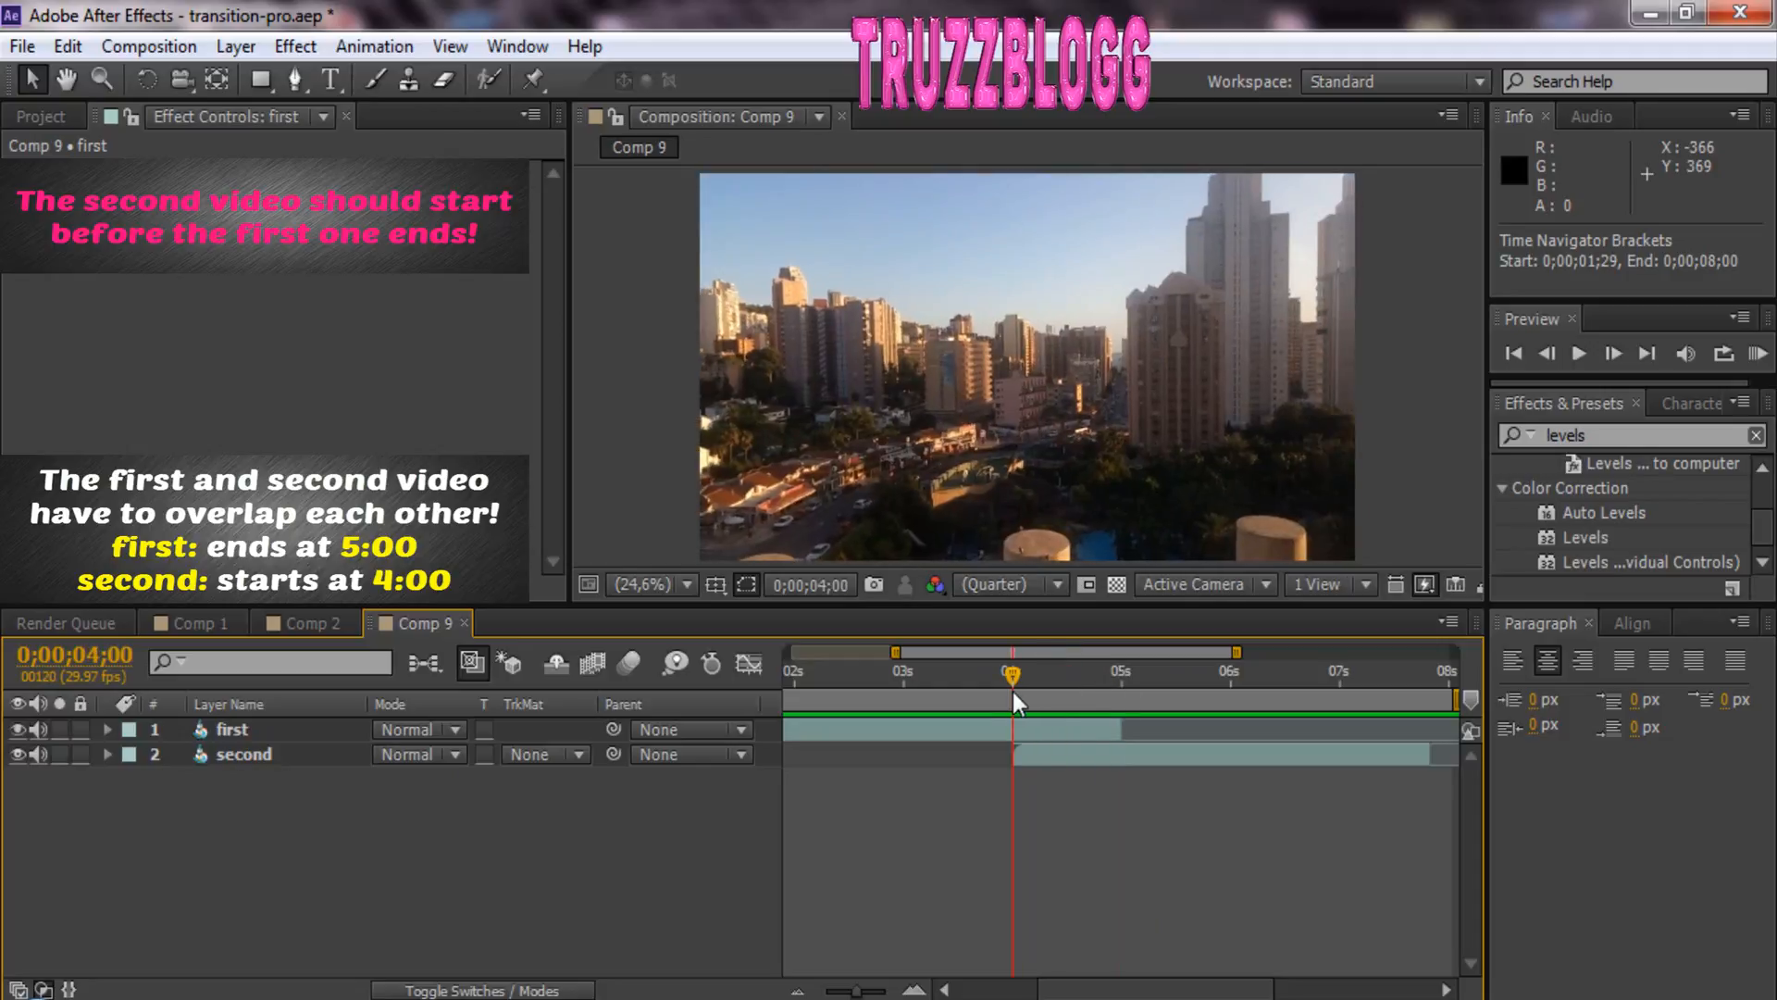
mouse_move(823, 907)
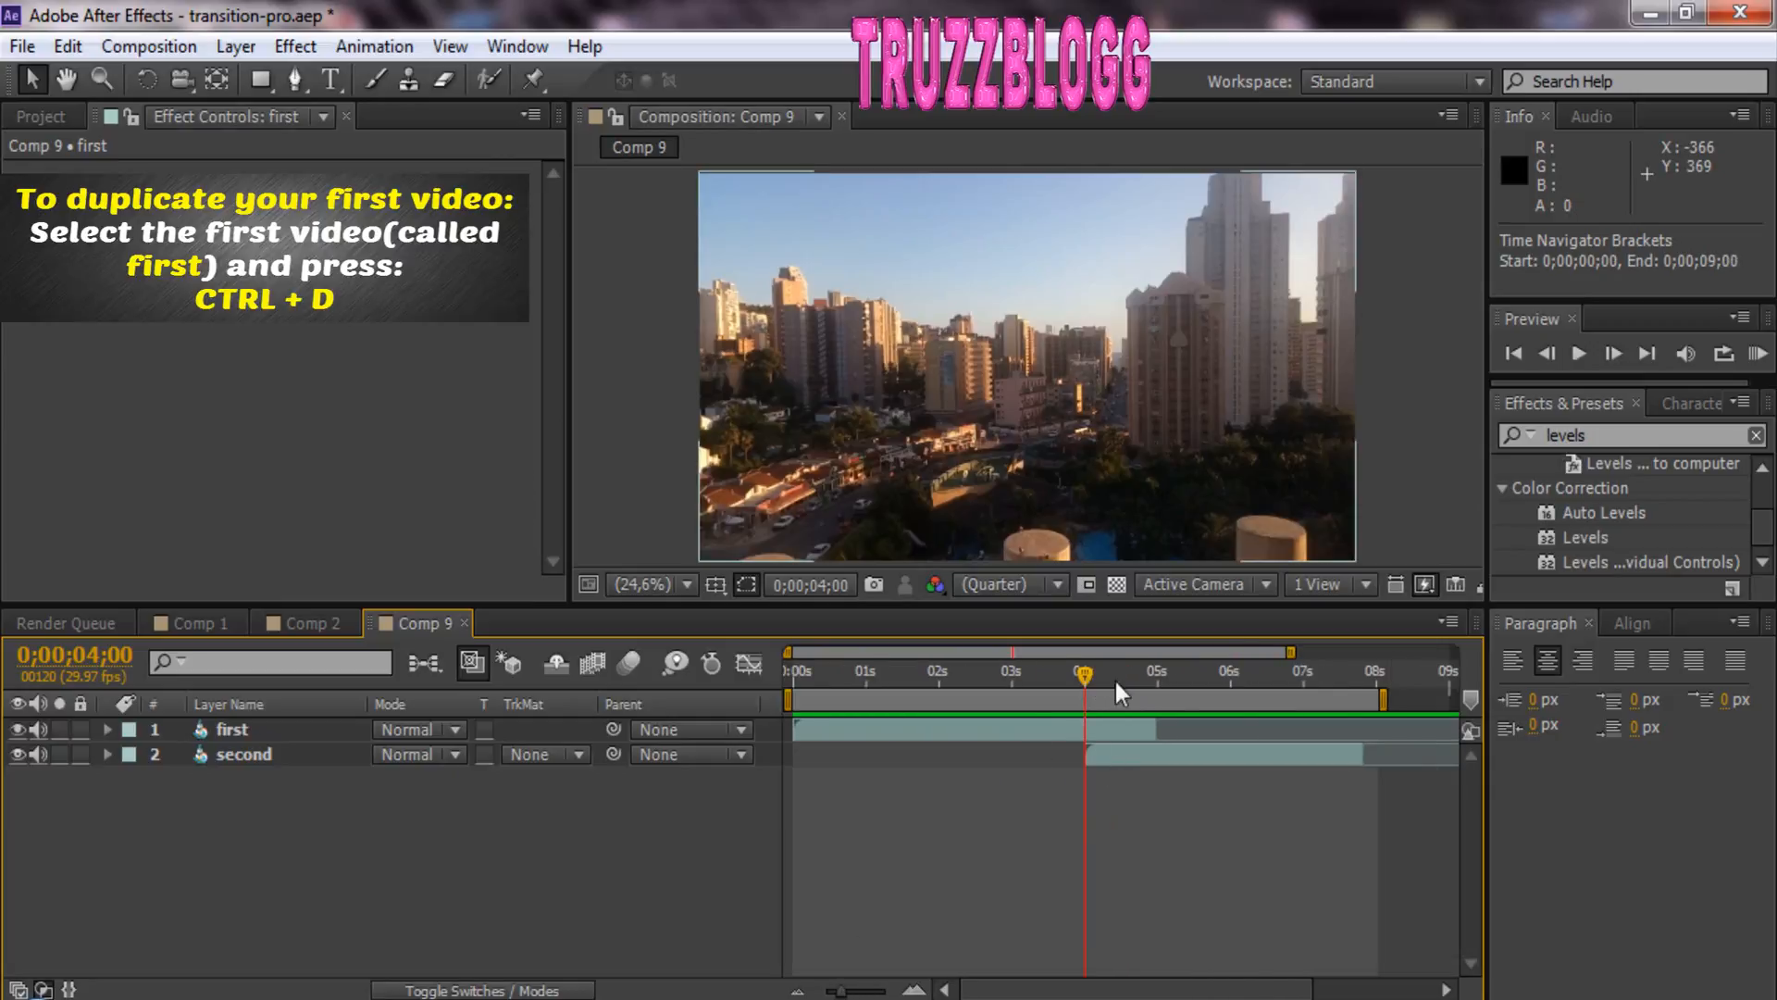
click(231, 729)
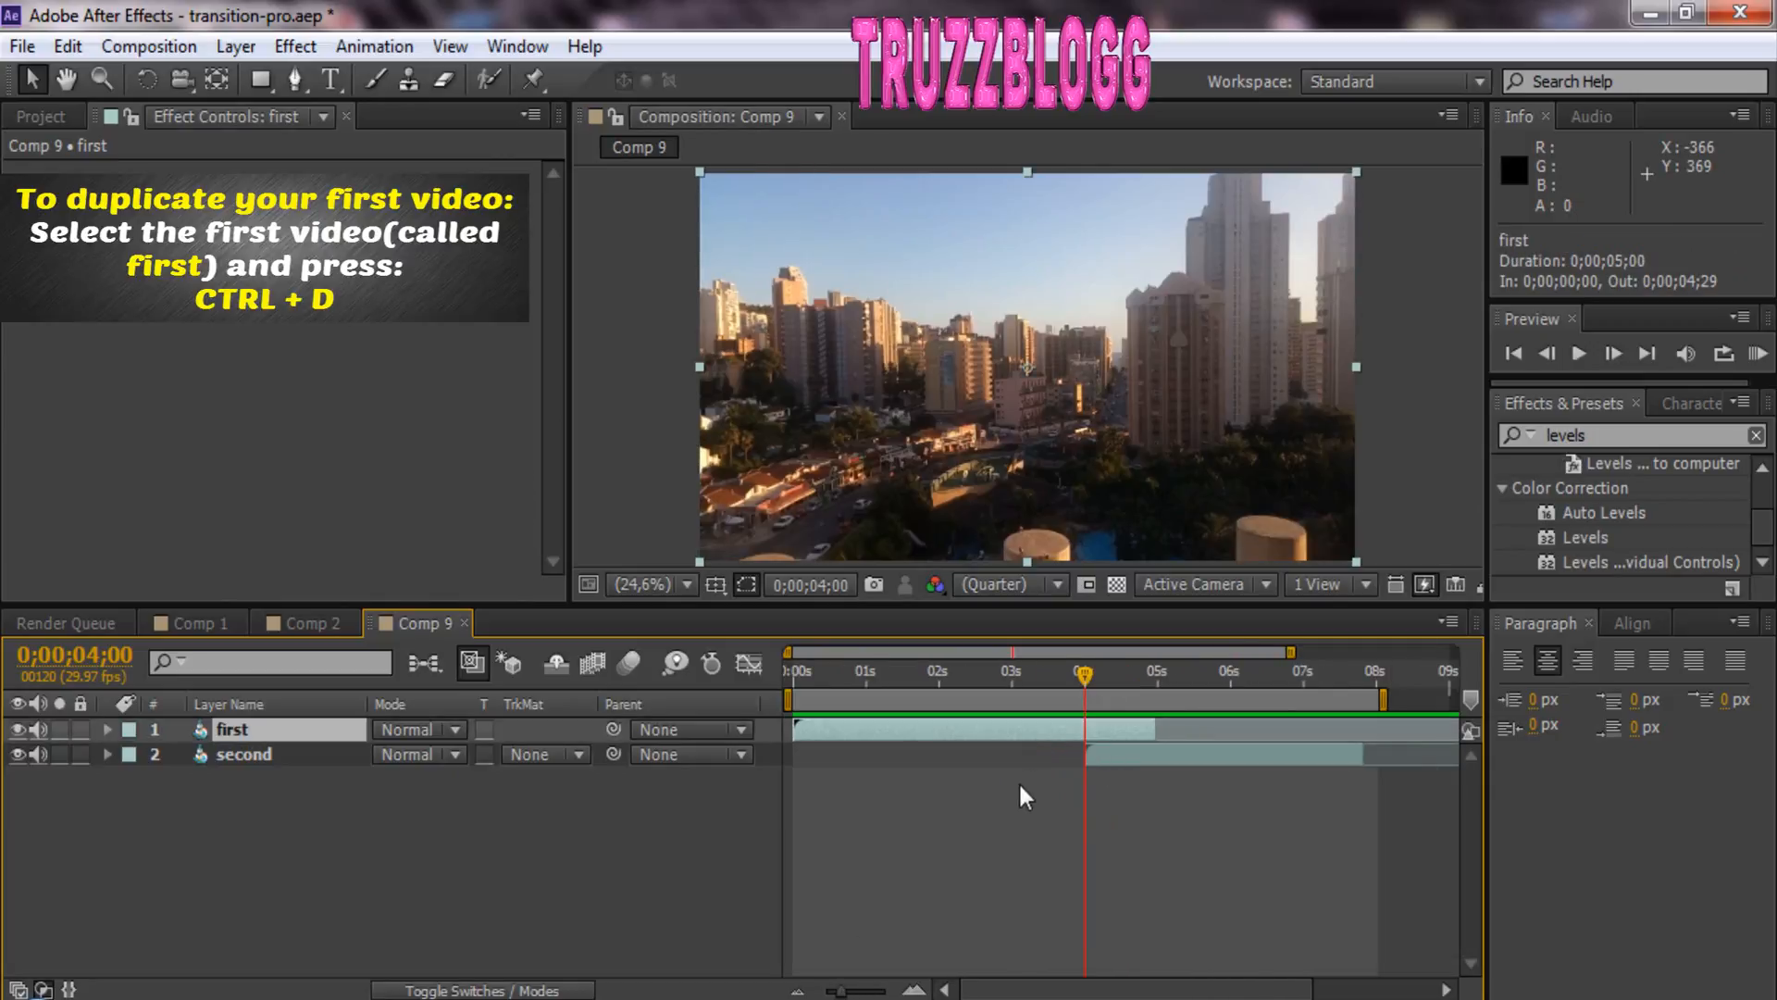
key(ctrl+d)
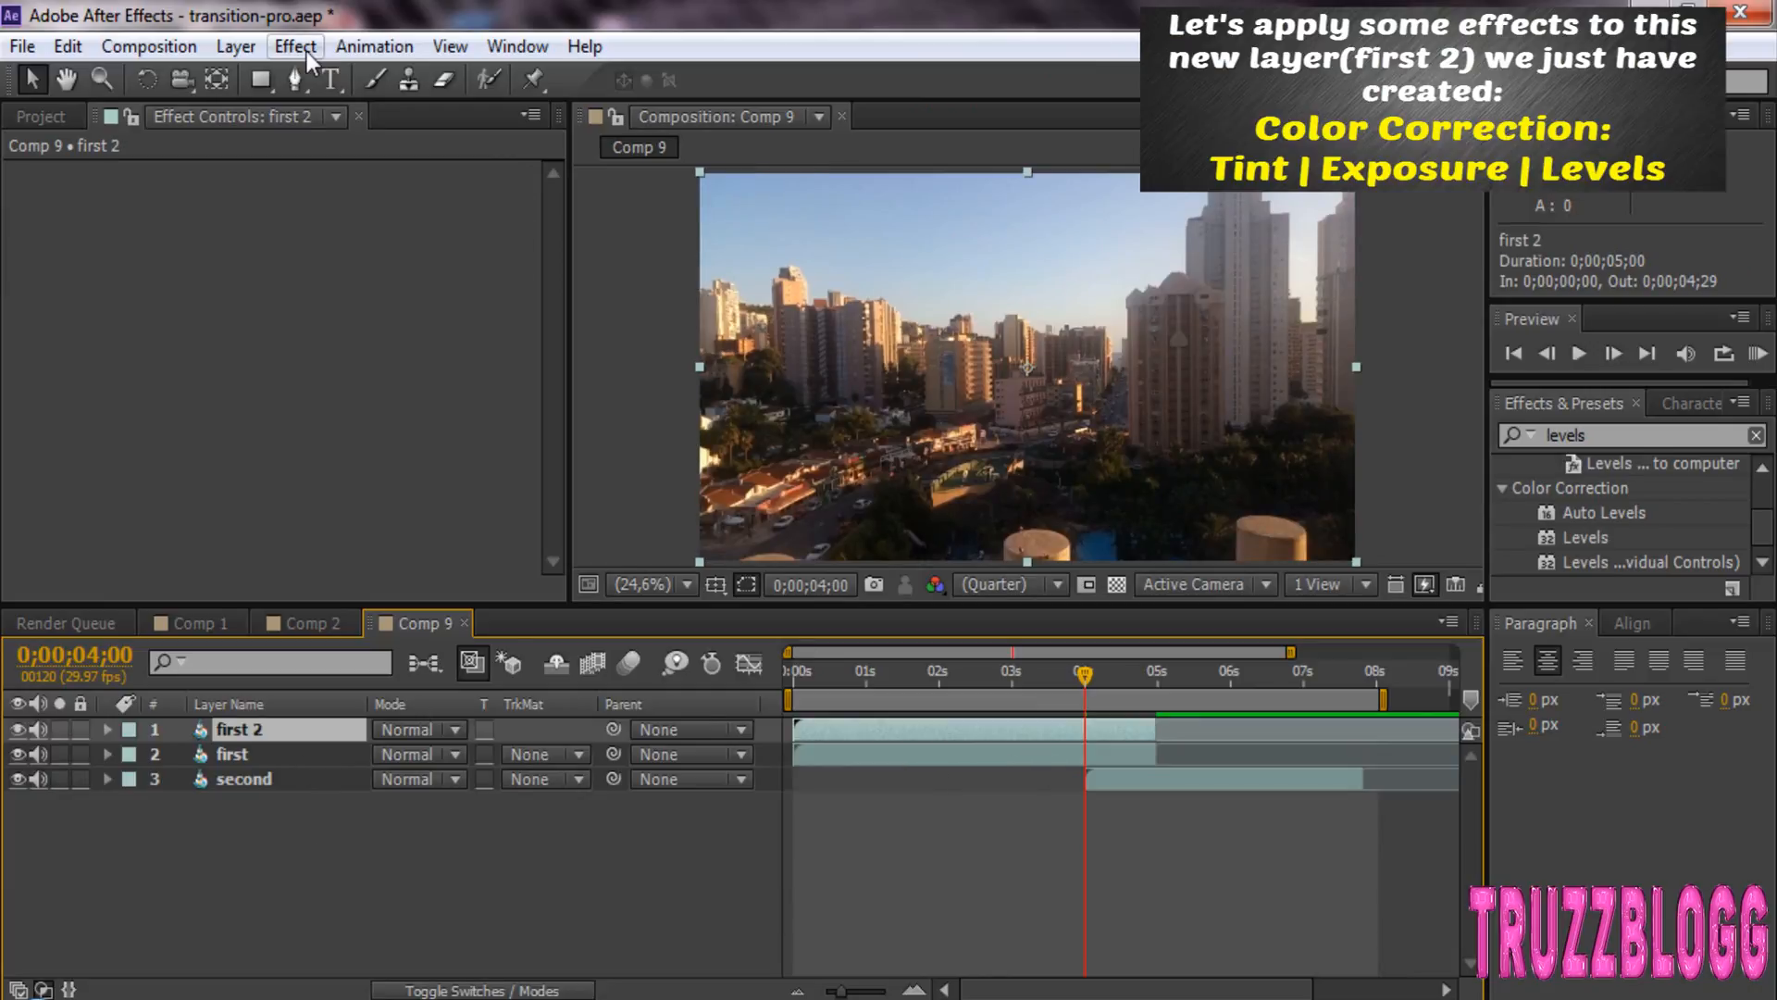
- Apply Tint, Exposure and Levels from Color Correction to 'first 2', making it greyscale
click(296, 47)
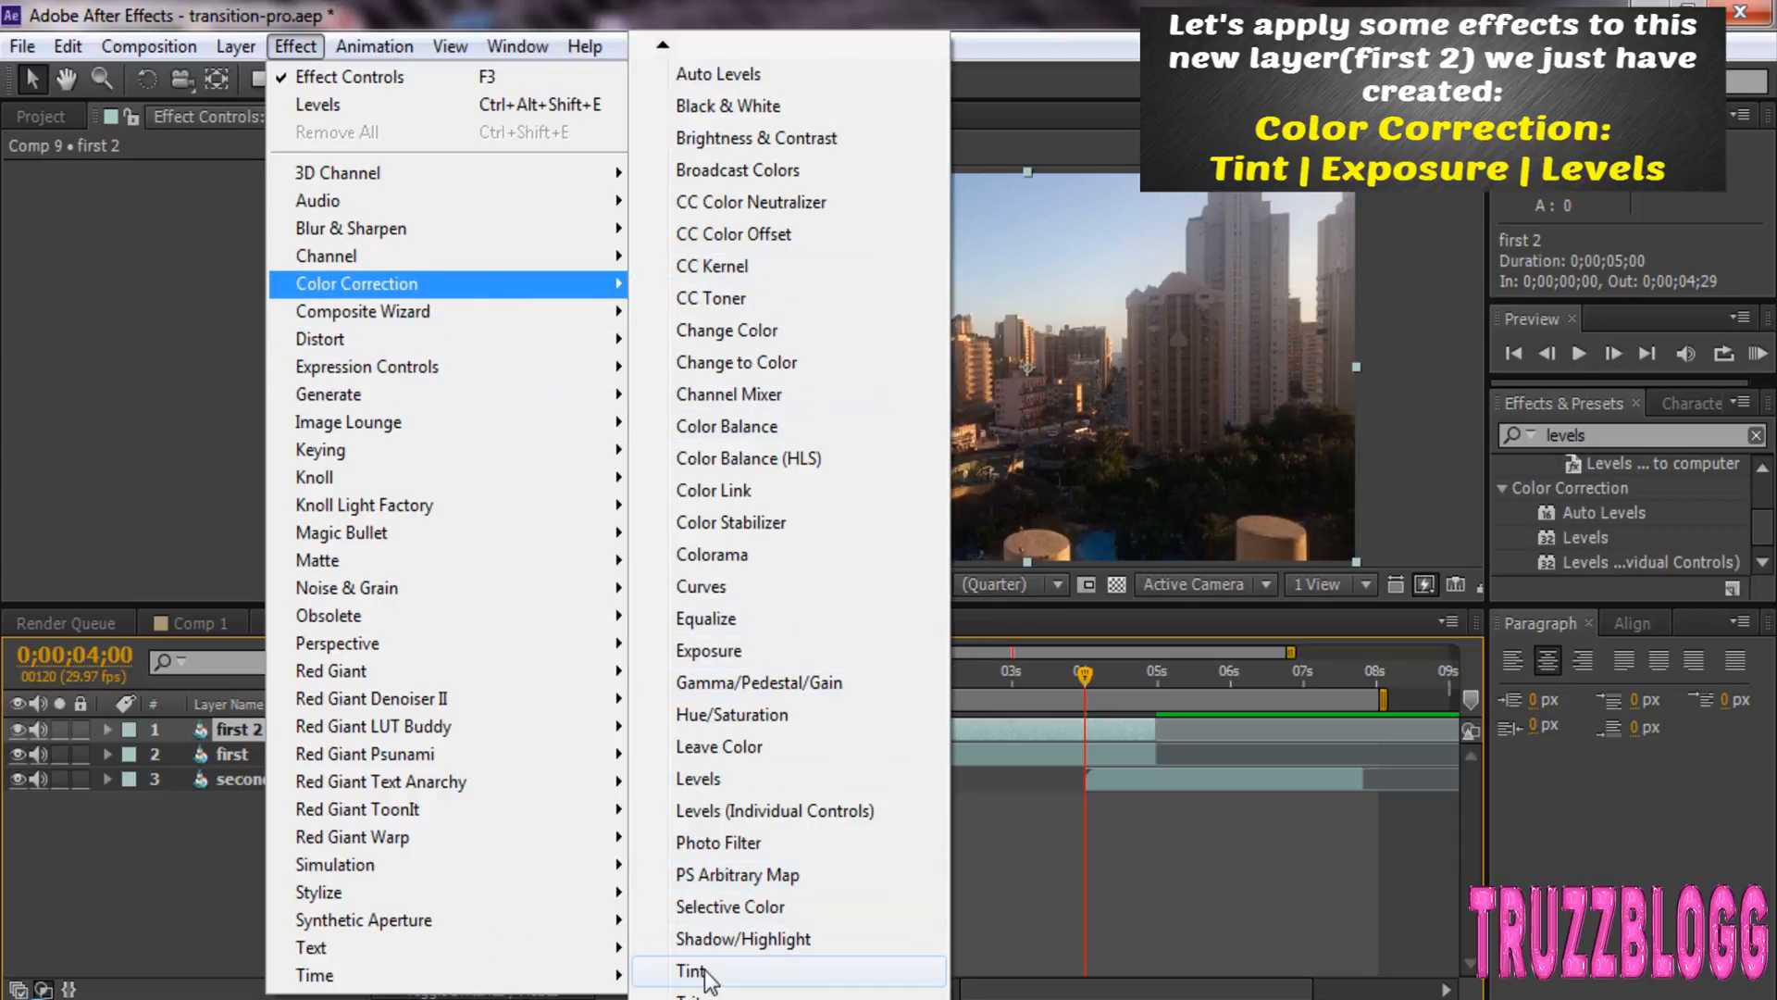
click(689, 970)
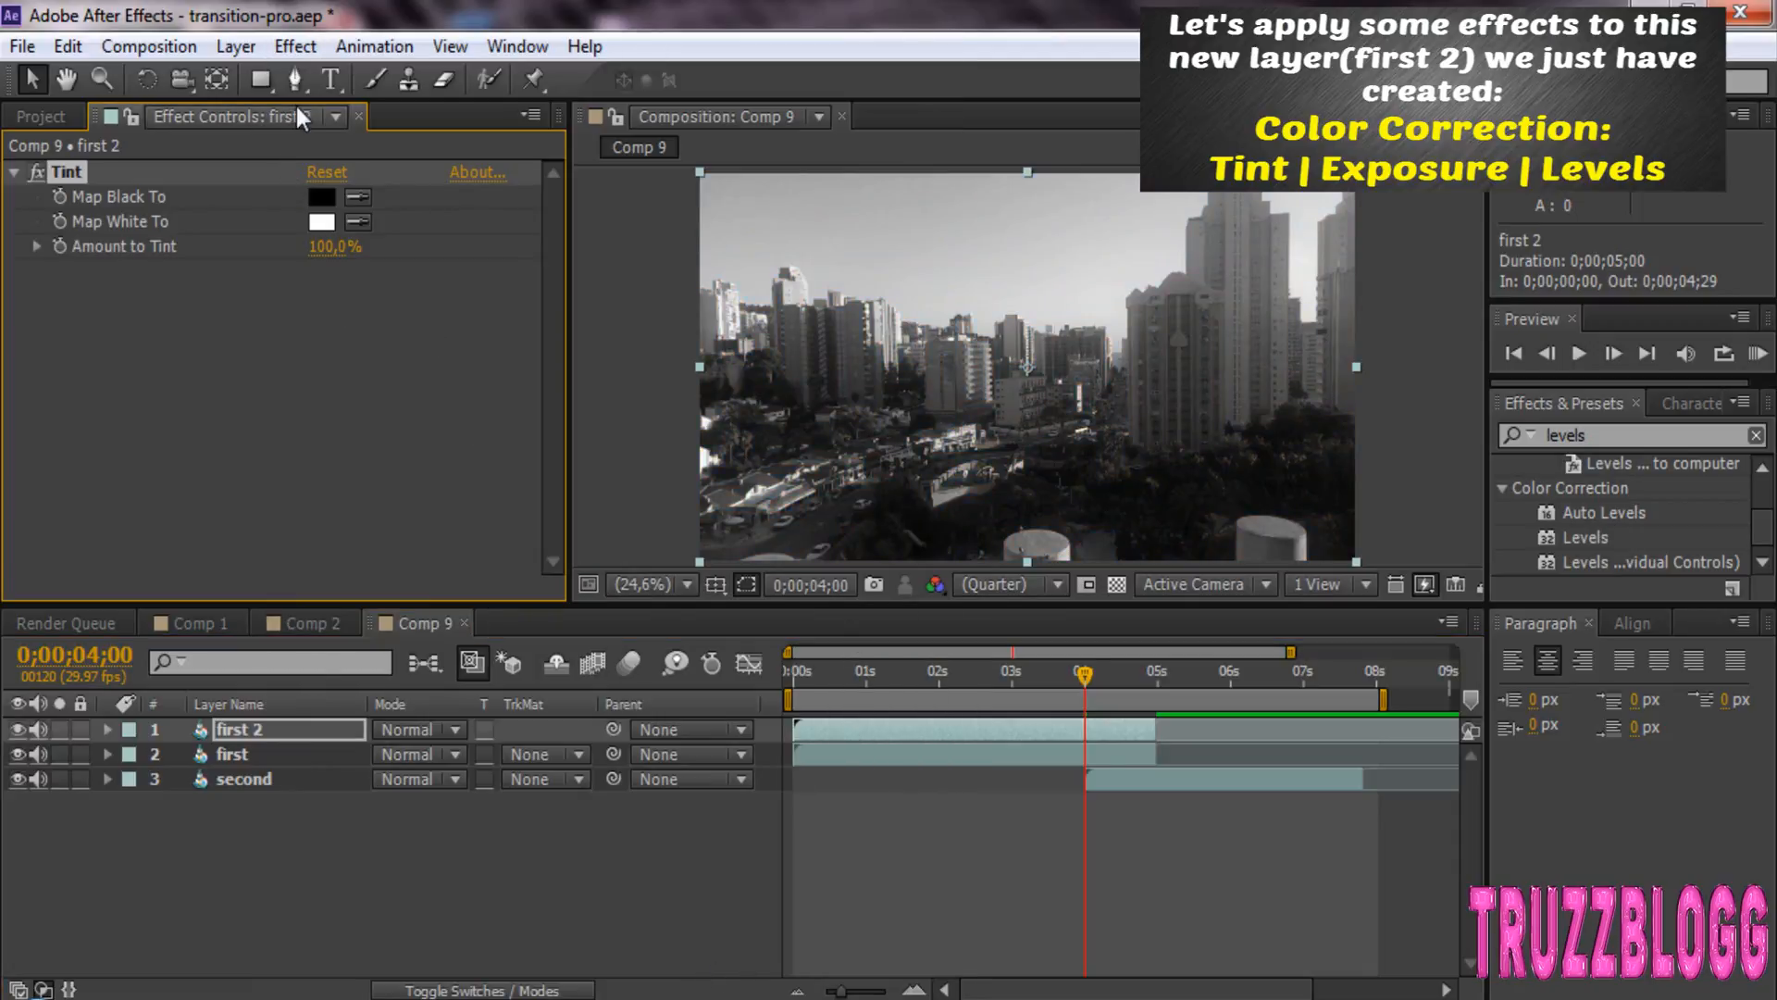
click(297, 46)
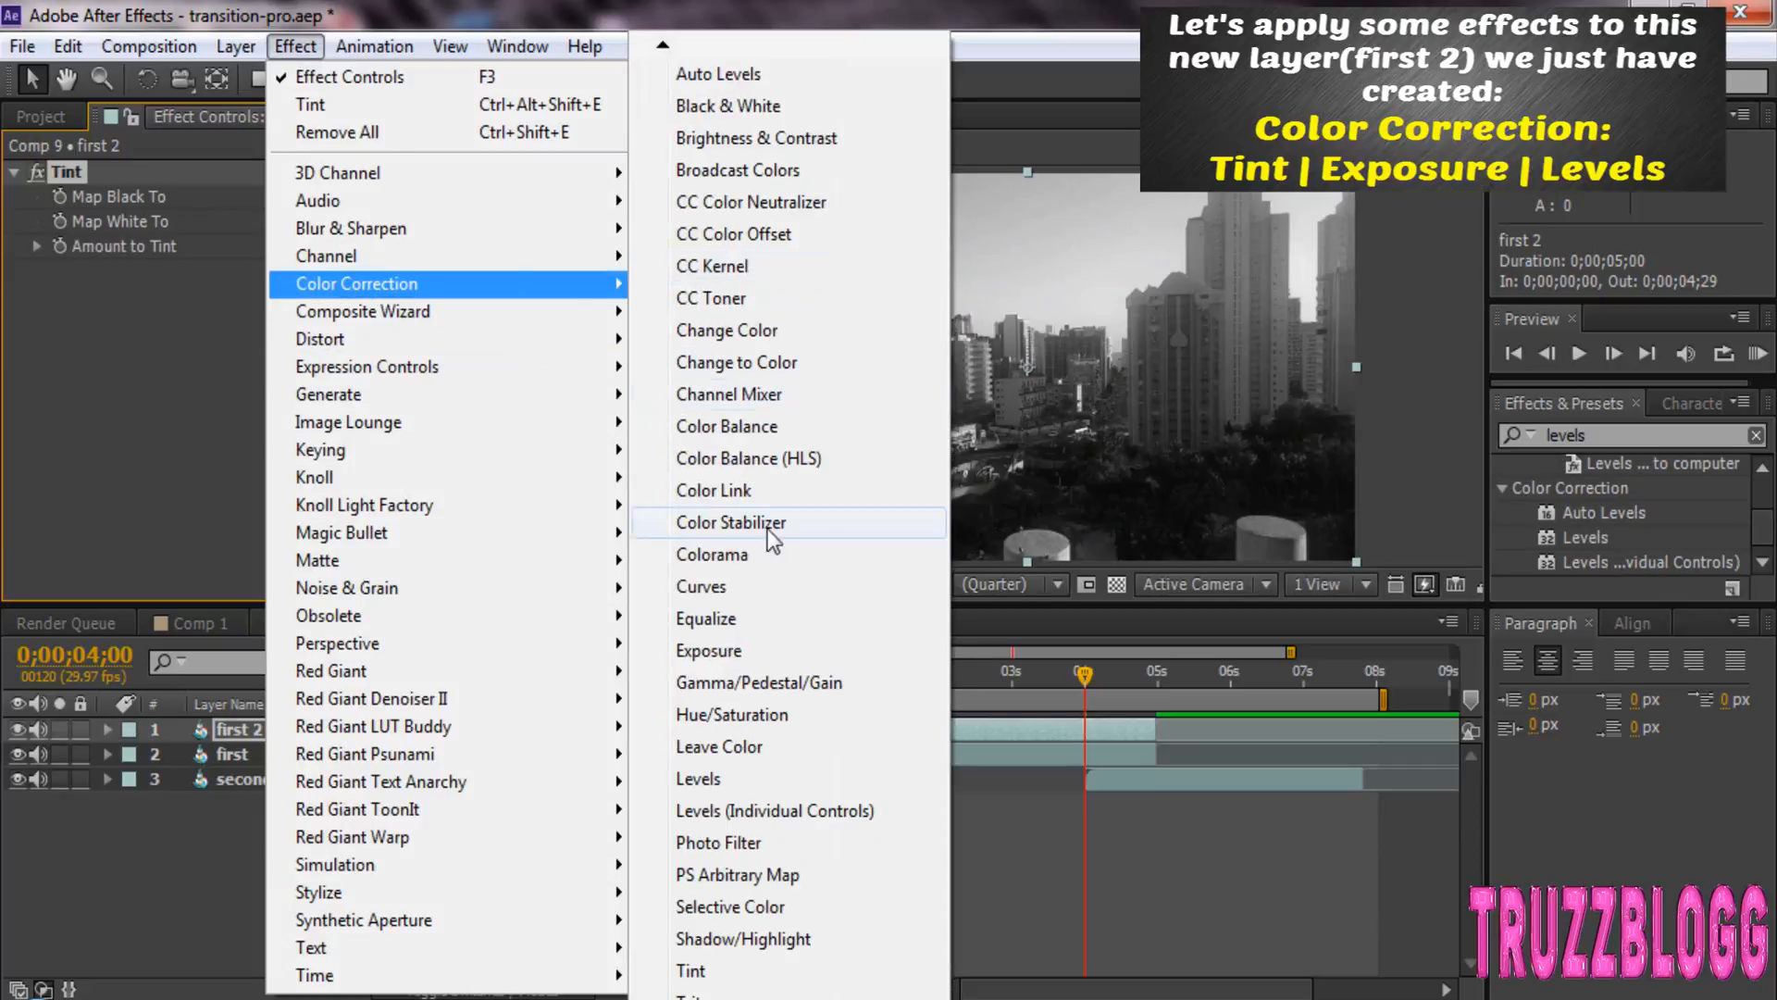
mouse_move(726, 652)
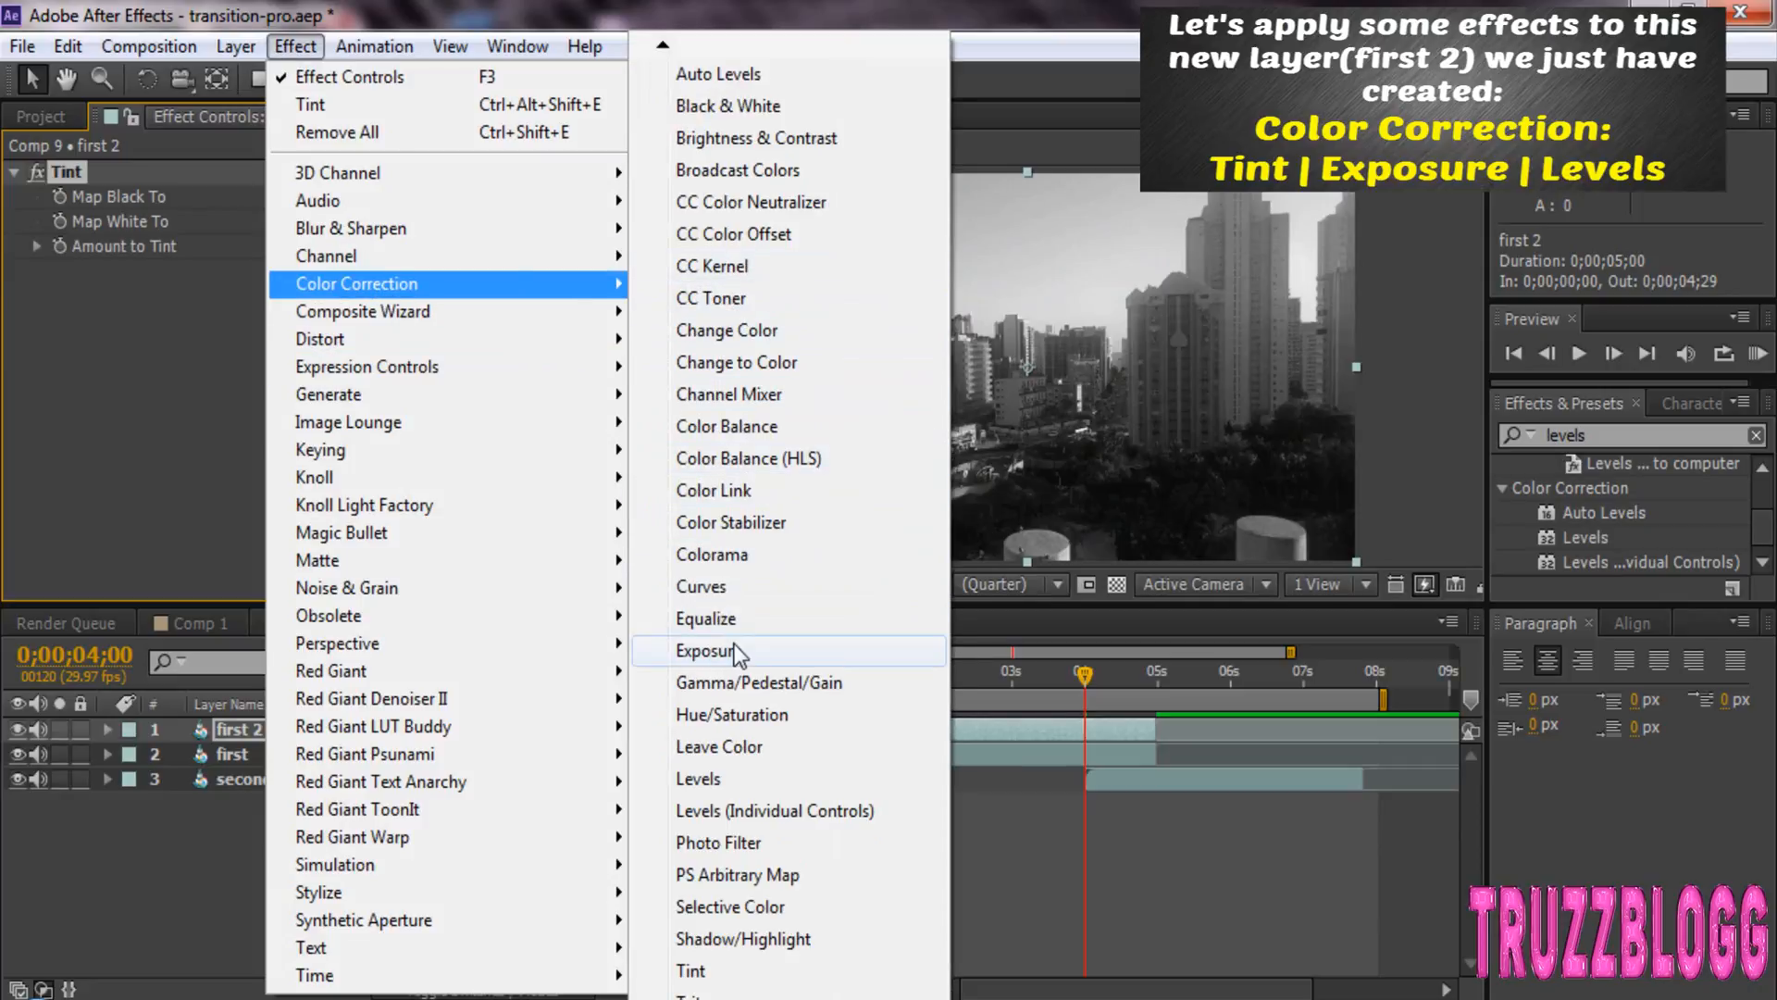
click(707, 652)
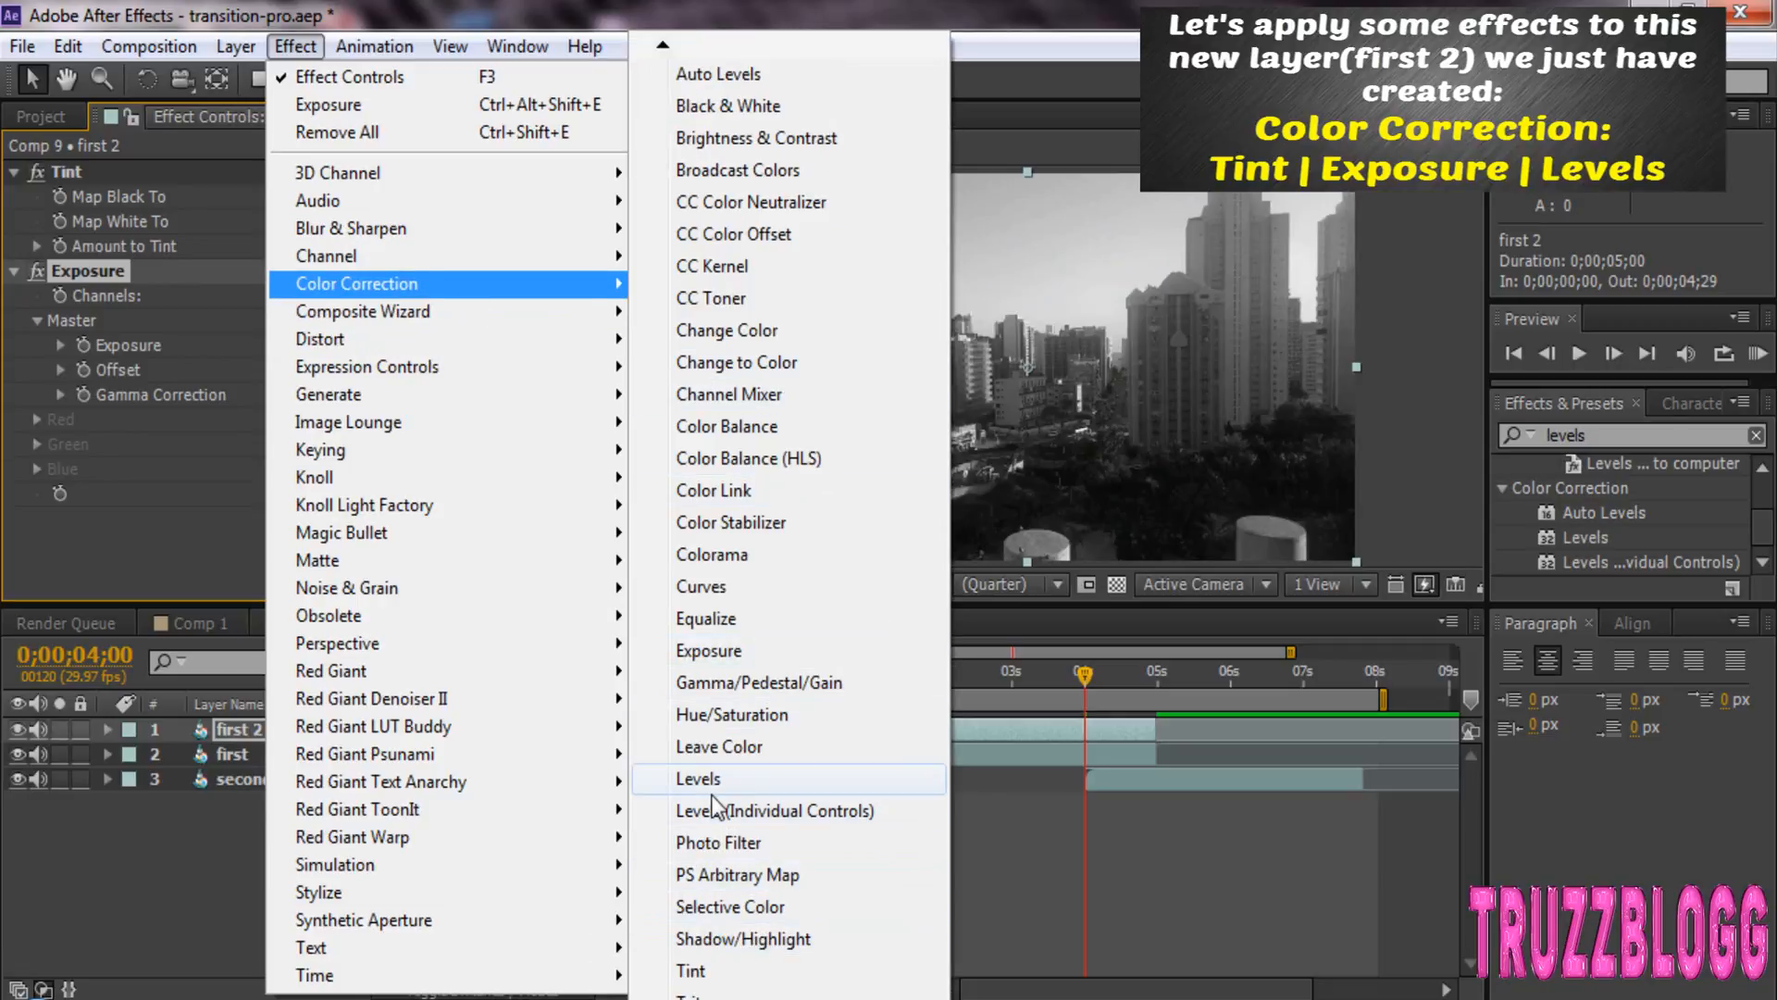
click(696, 777)
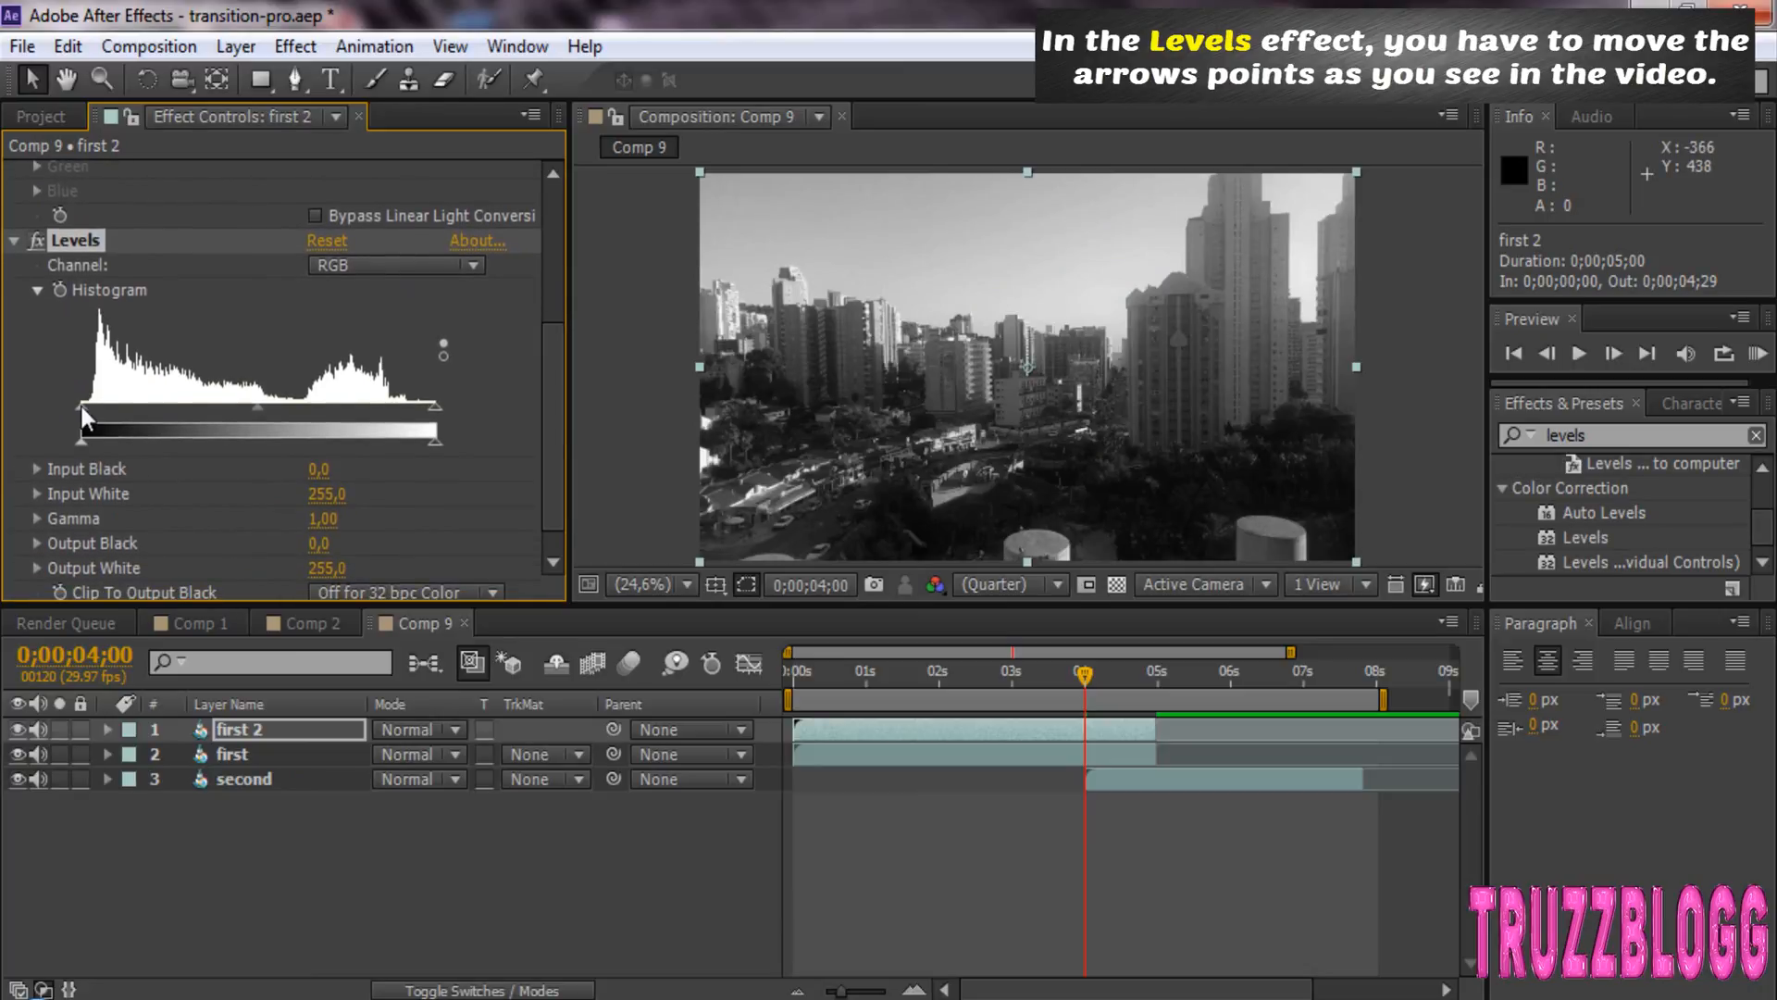
- Set Levels on 'first 2' to input black 84 and input white 174 for stark contrast
drag(80, 433, 119, 433)
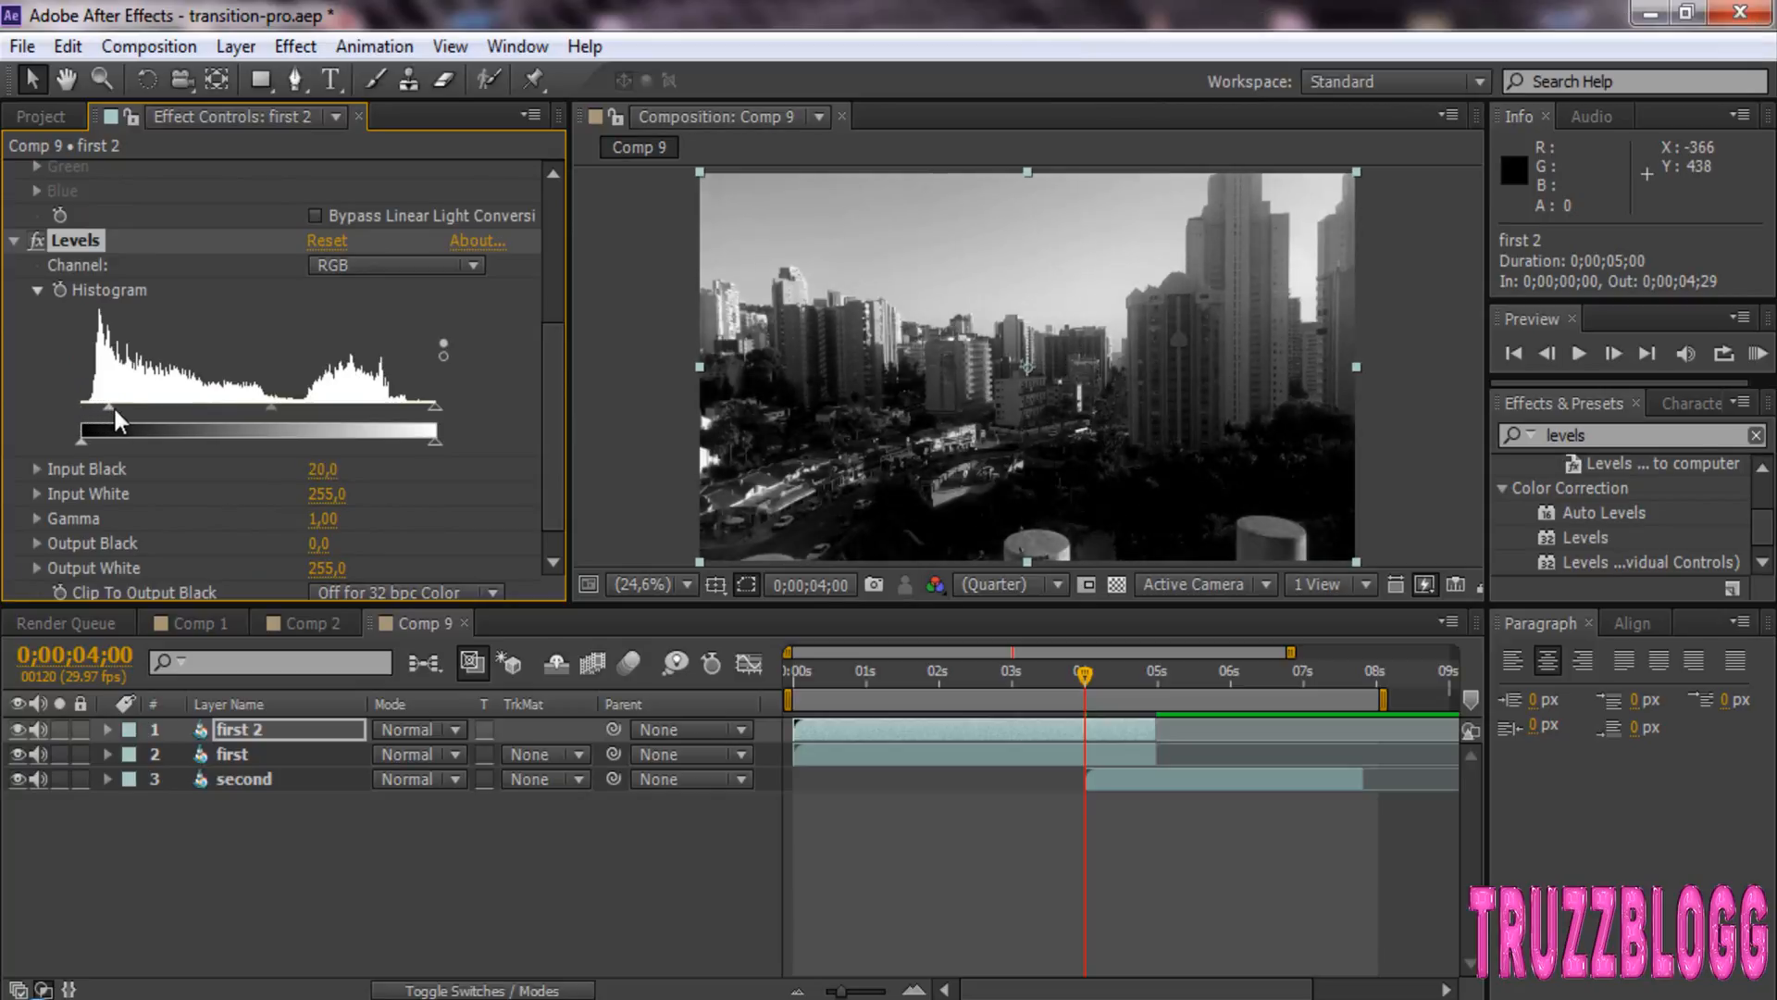
drag(107, 416, 165, 417)
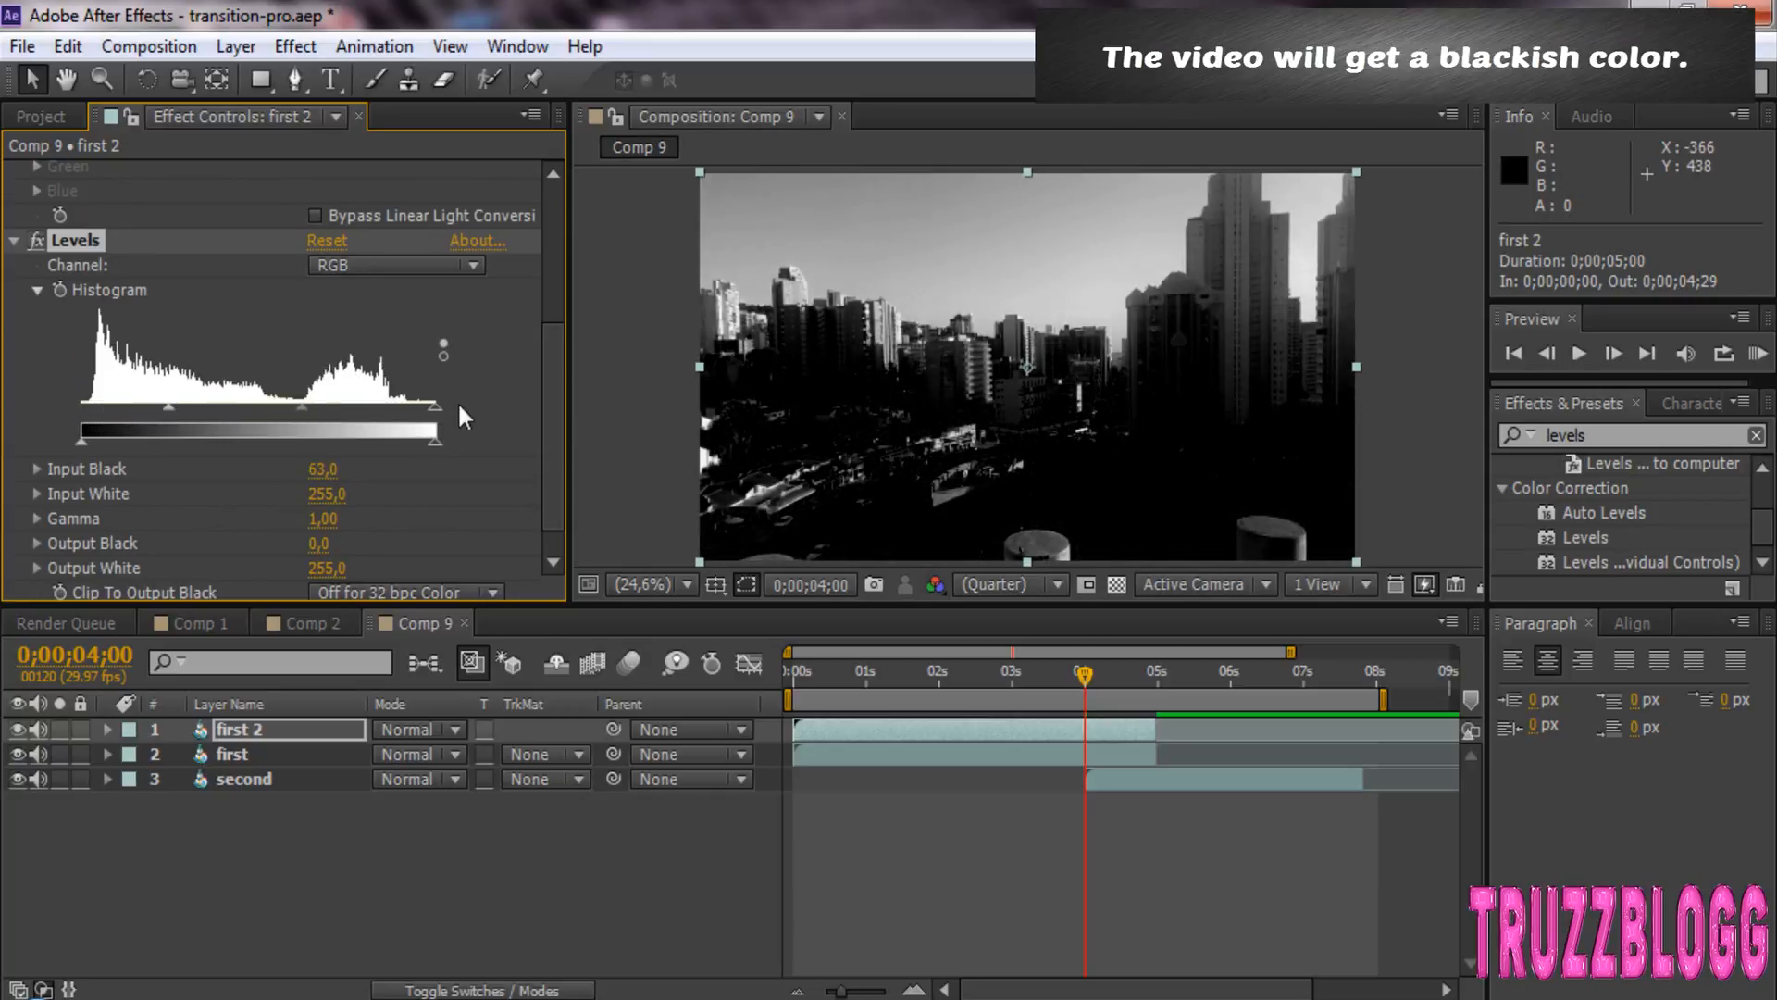
drag(437, 406, 325, 405)
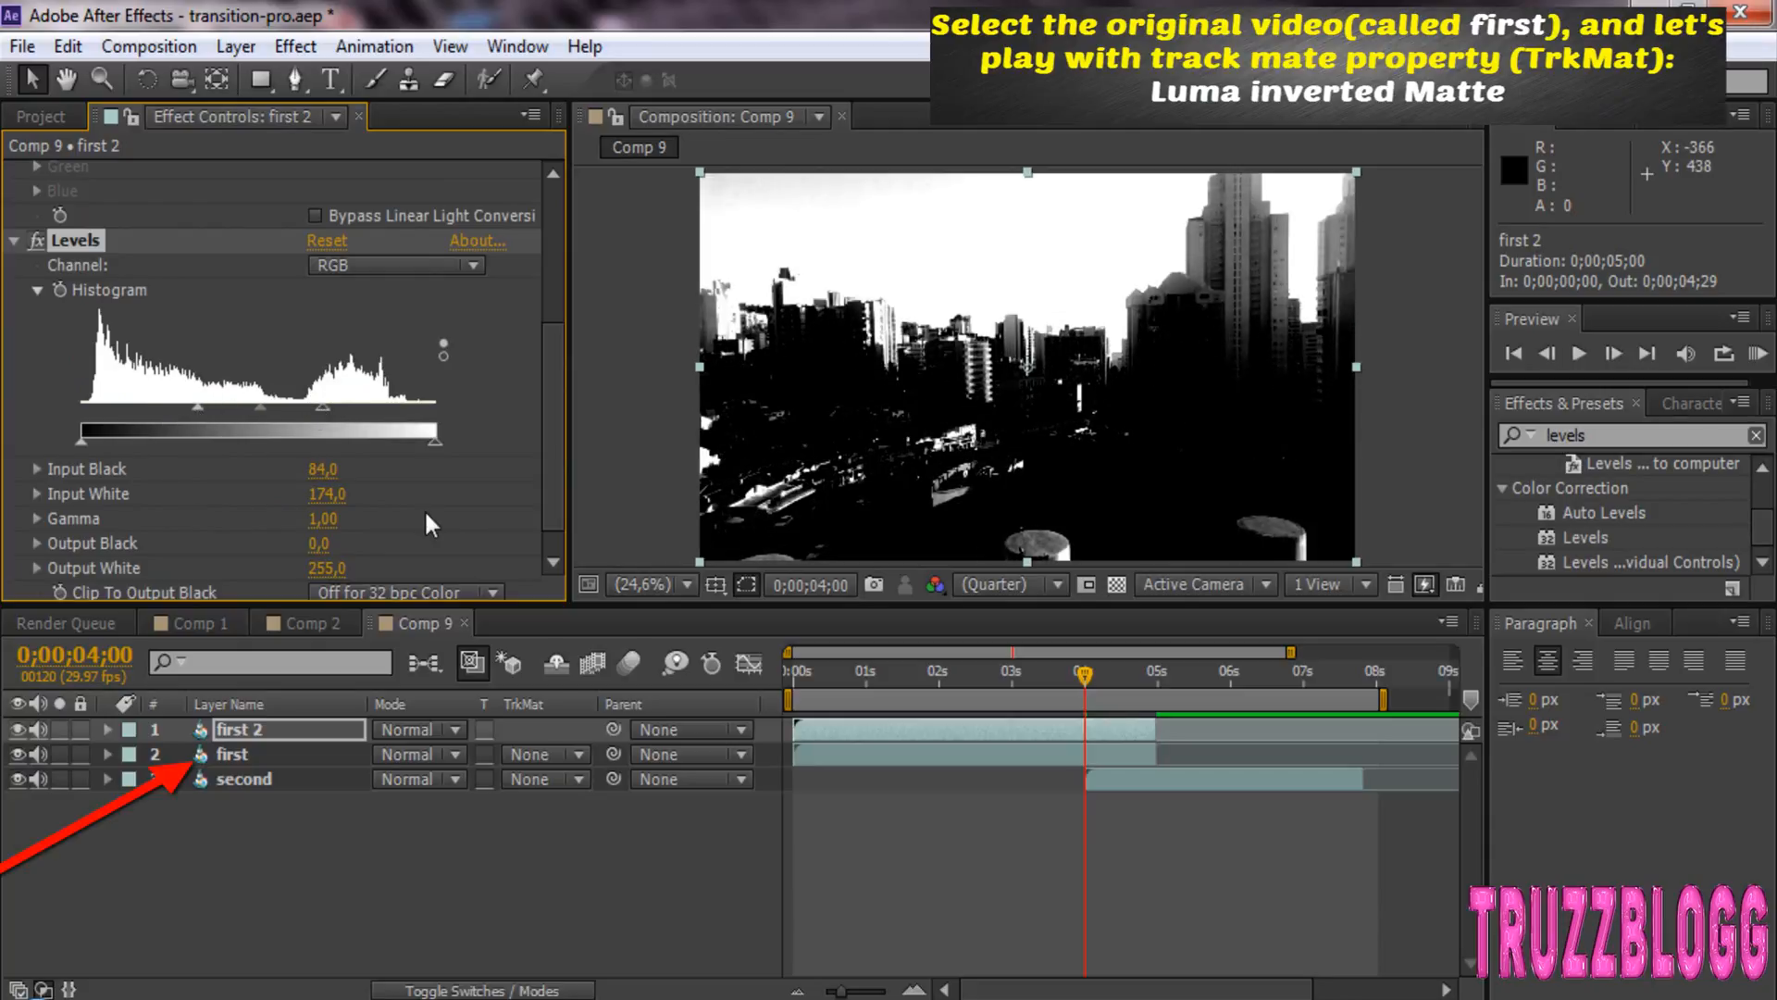
- Set the 'first' layer's track matte to Luma Inverted Matte using 'first 2'
click(231, 755)
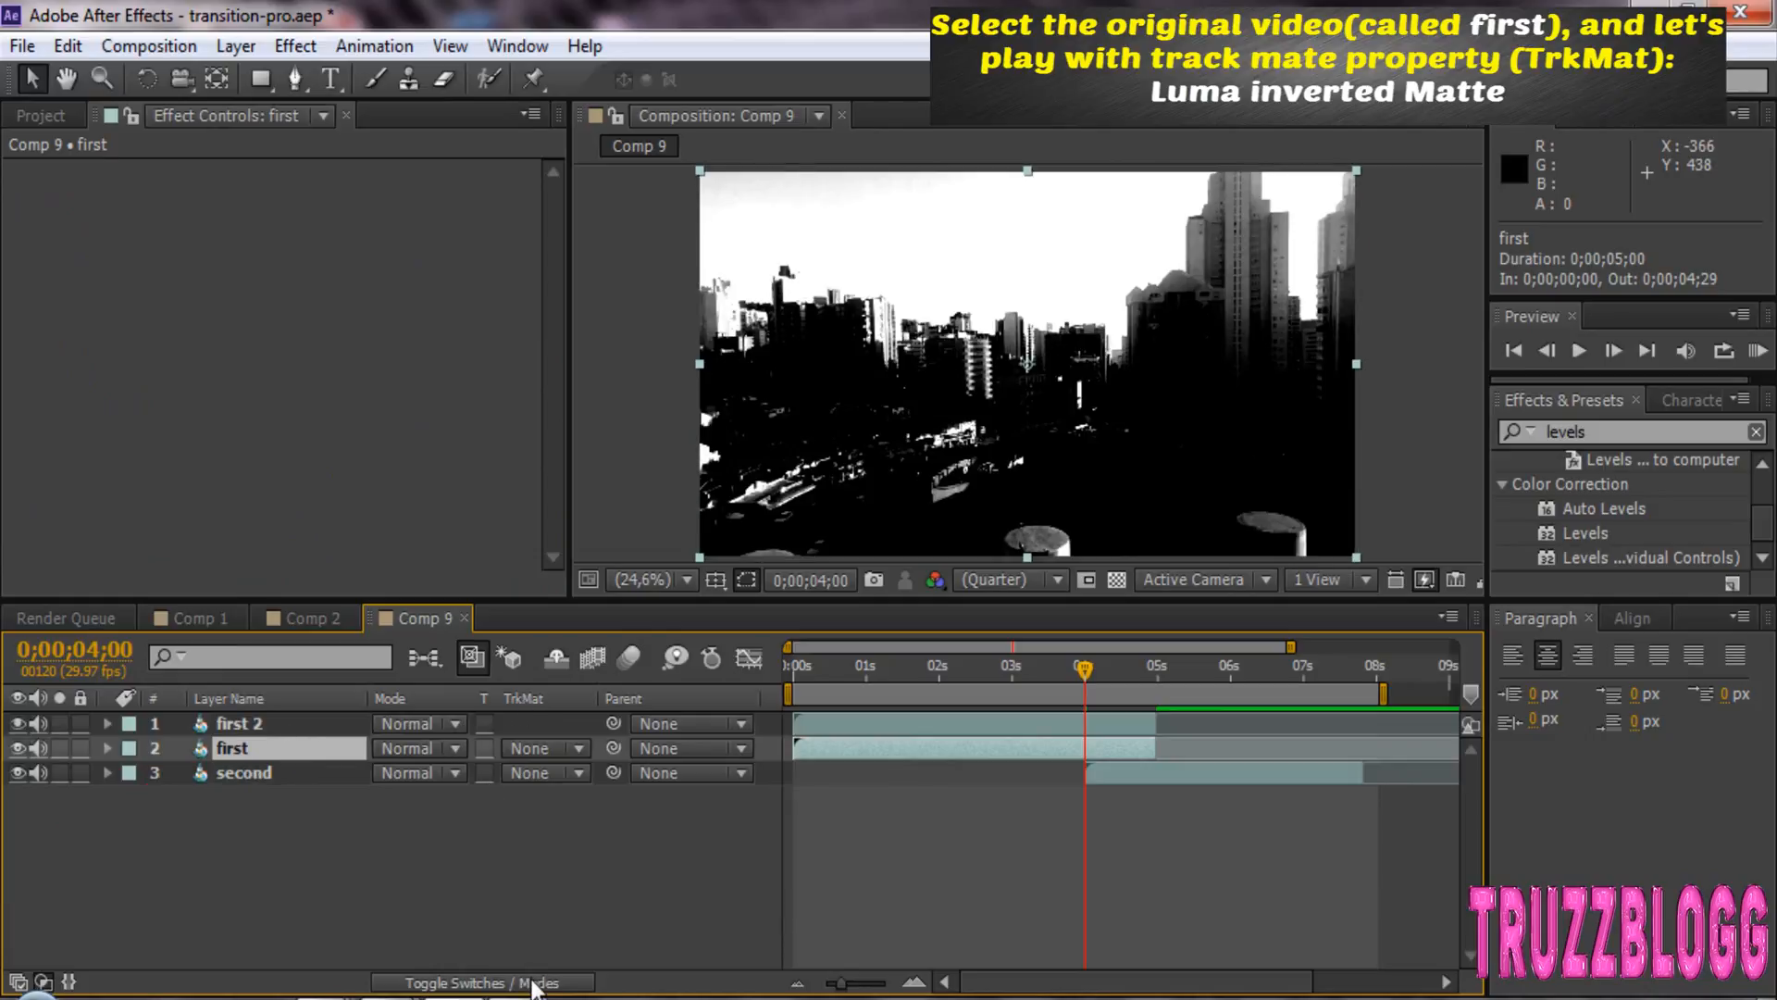
click(476, 981)
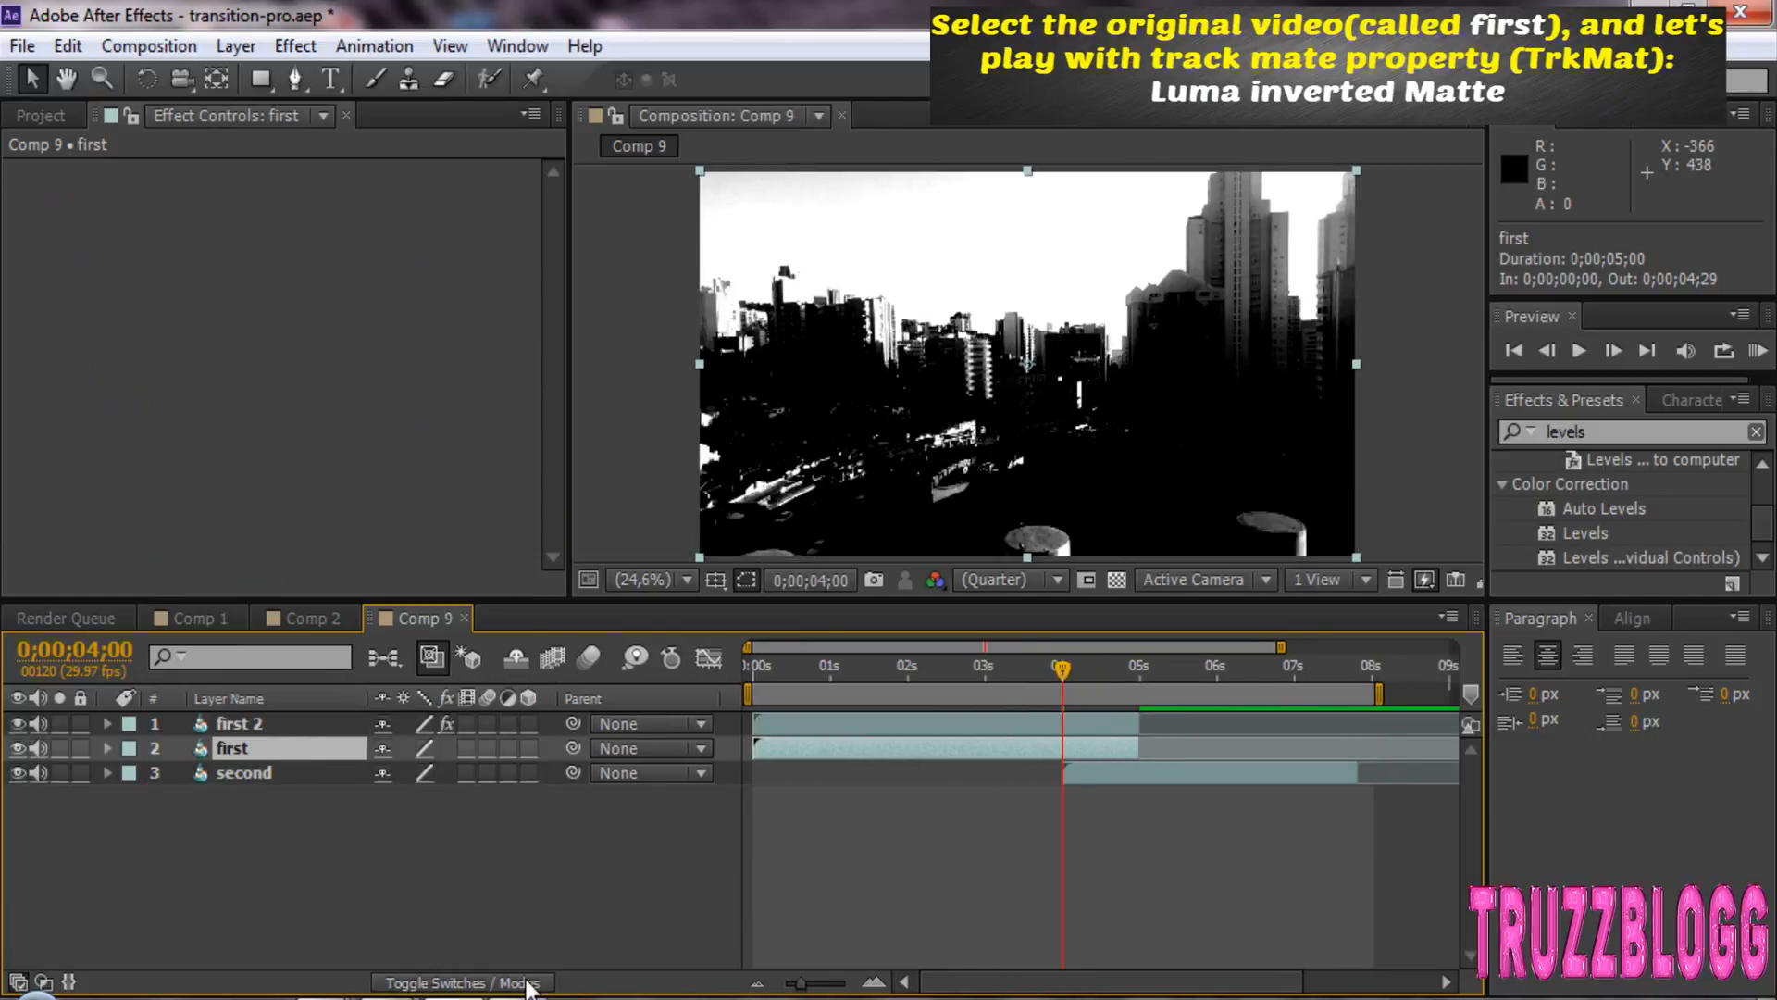
click(463, 981)
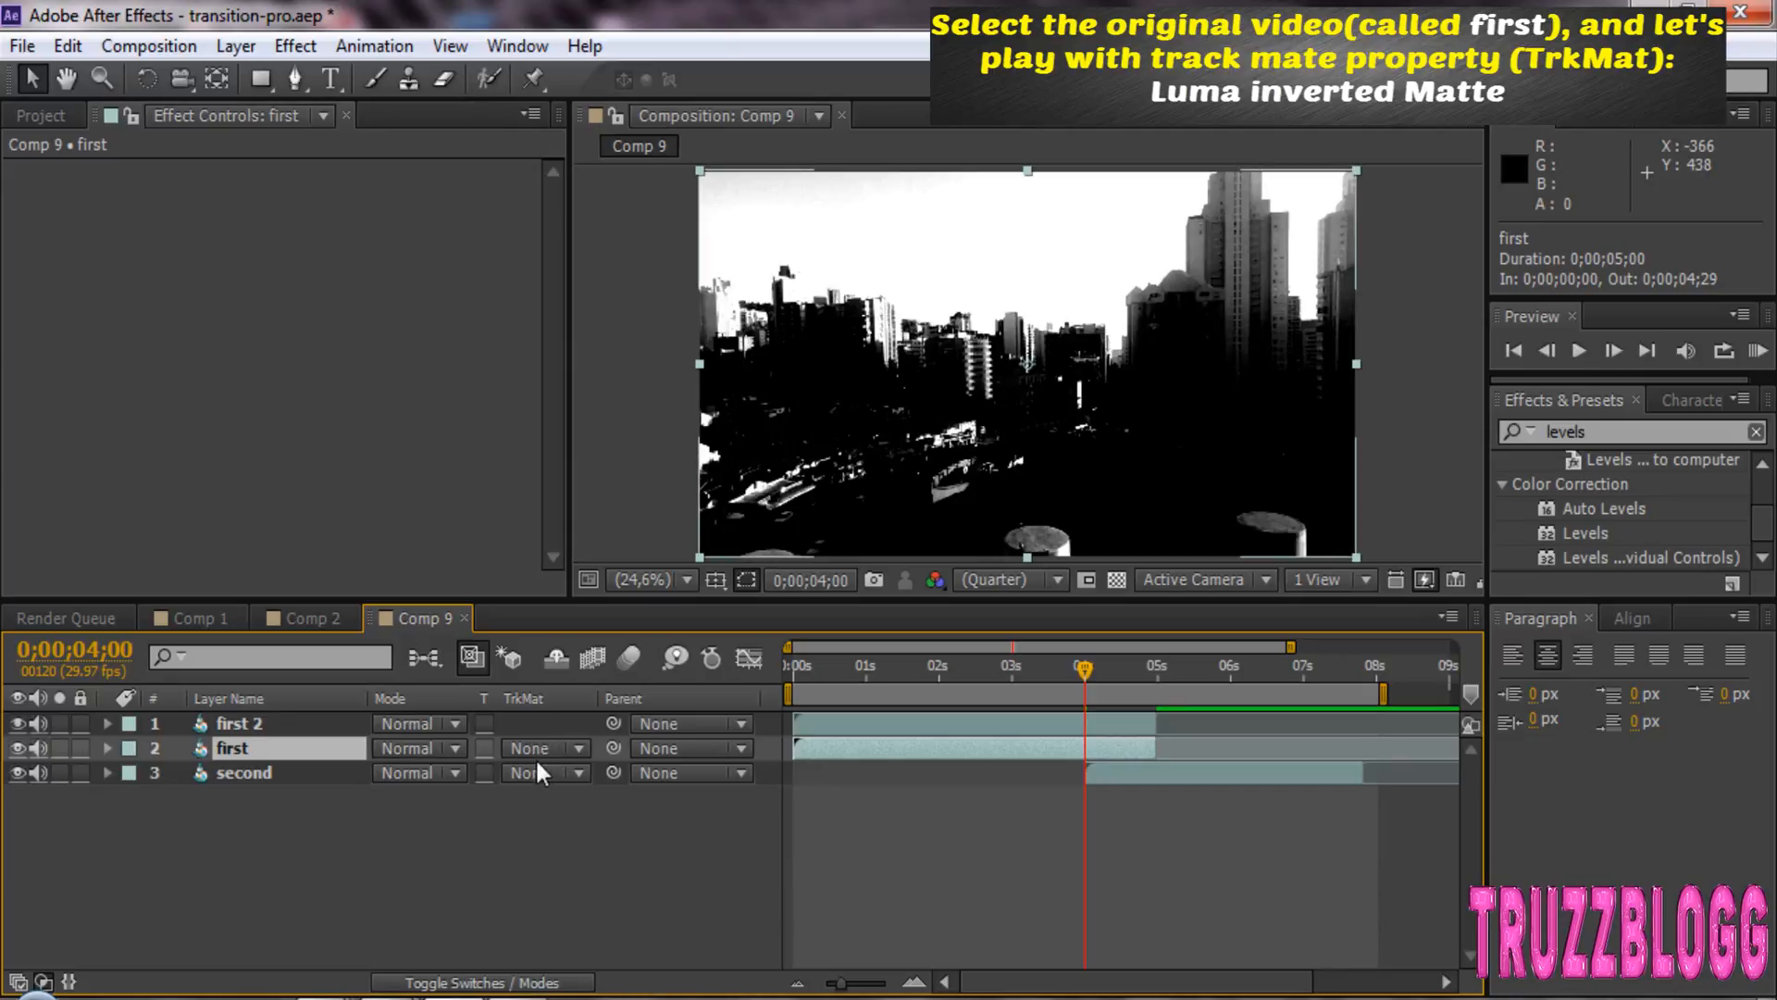
click(537, 748)
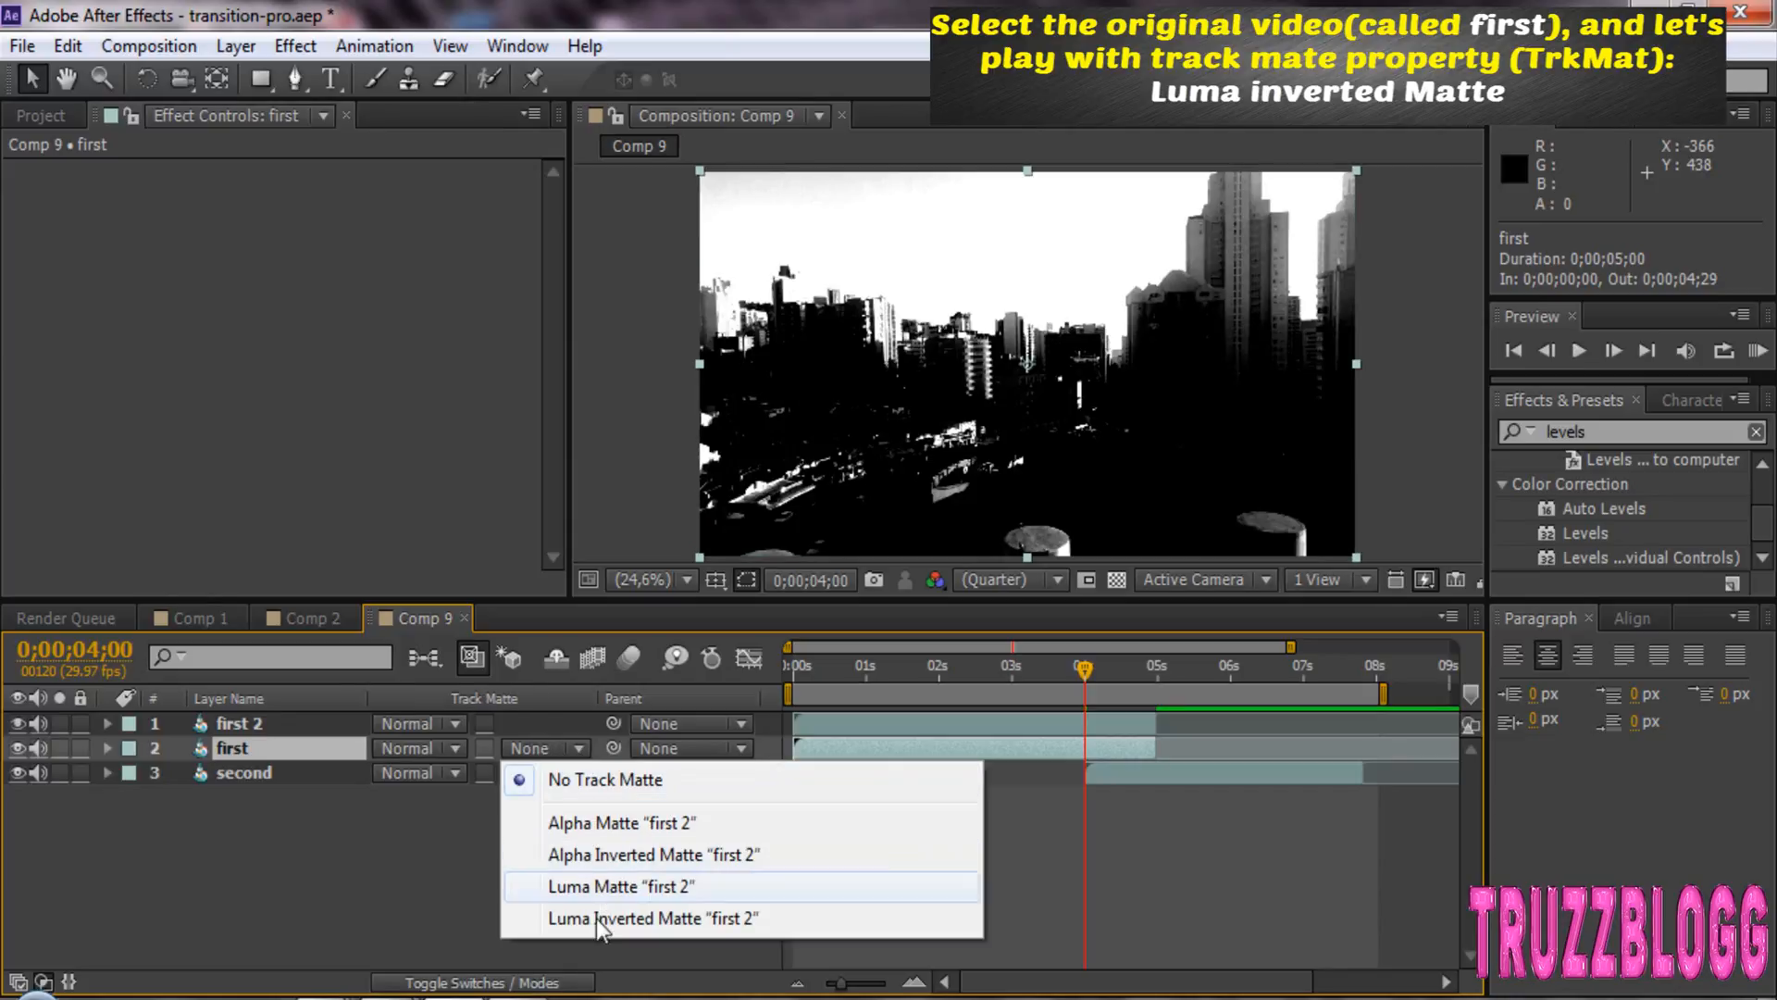
click(637, 916)
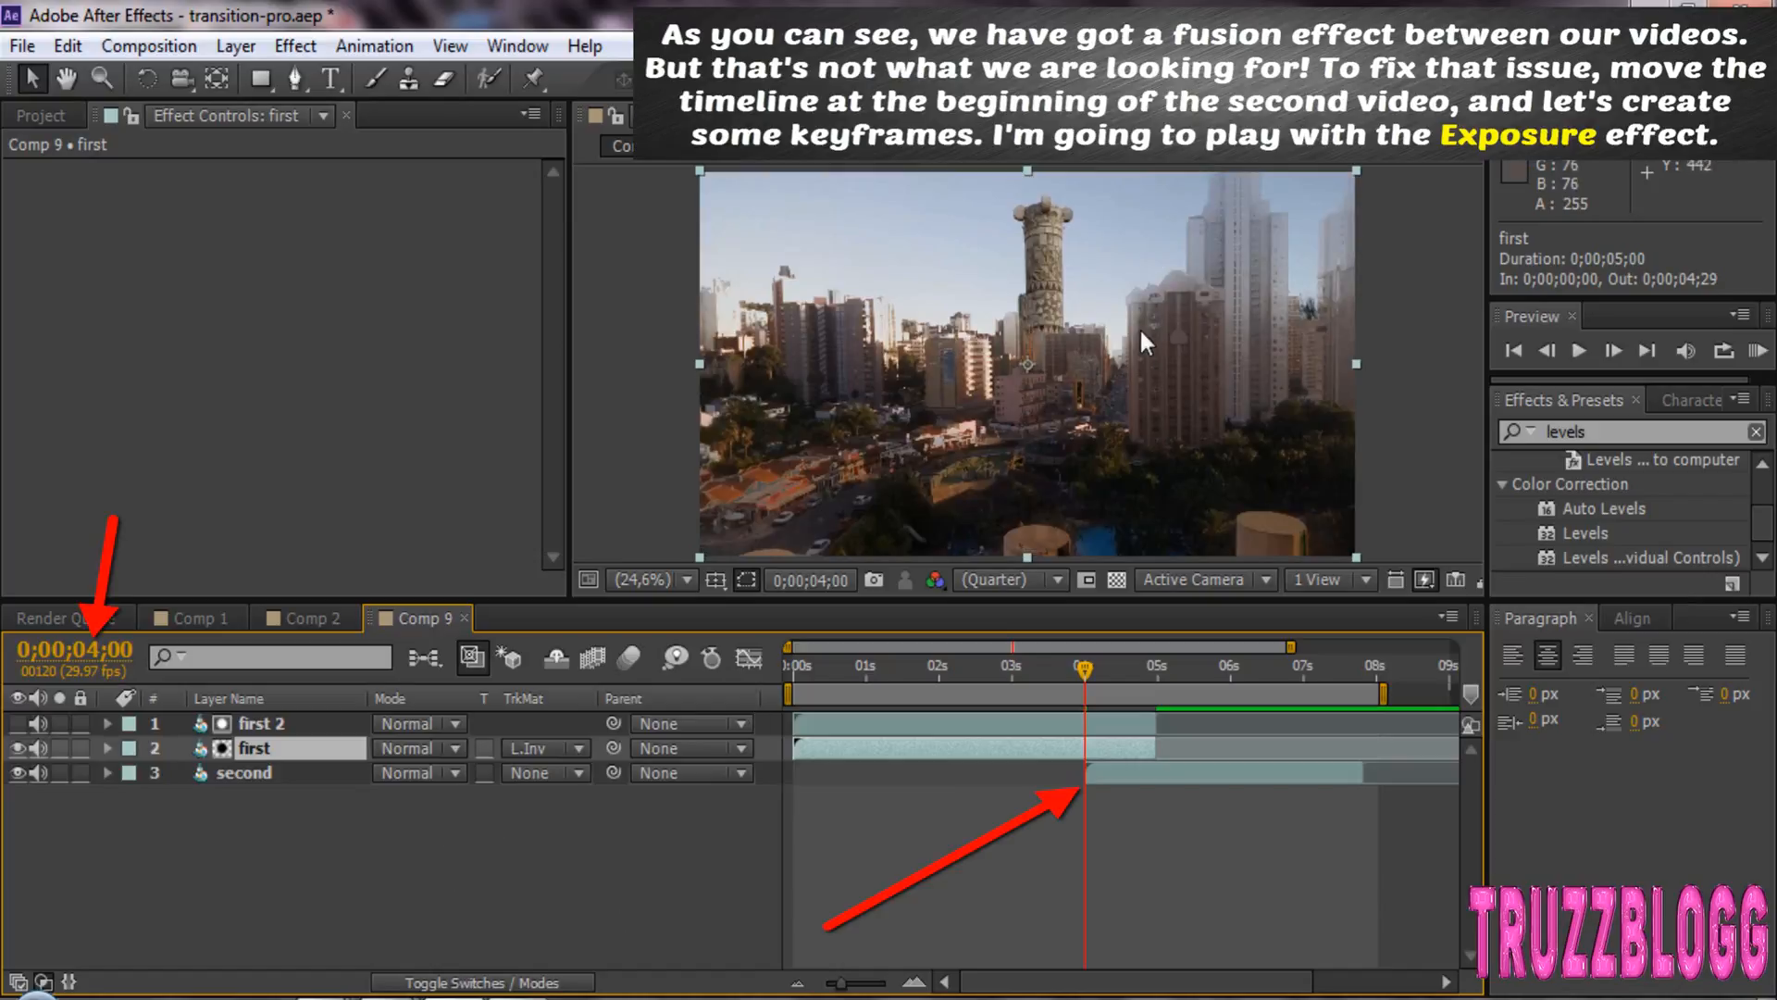
mouse_move(1066, 306)
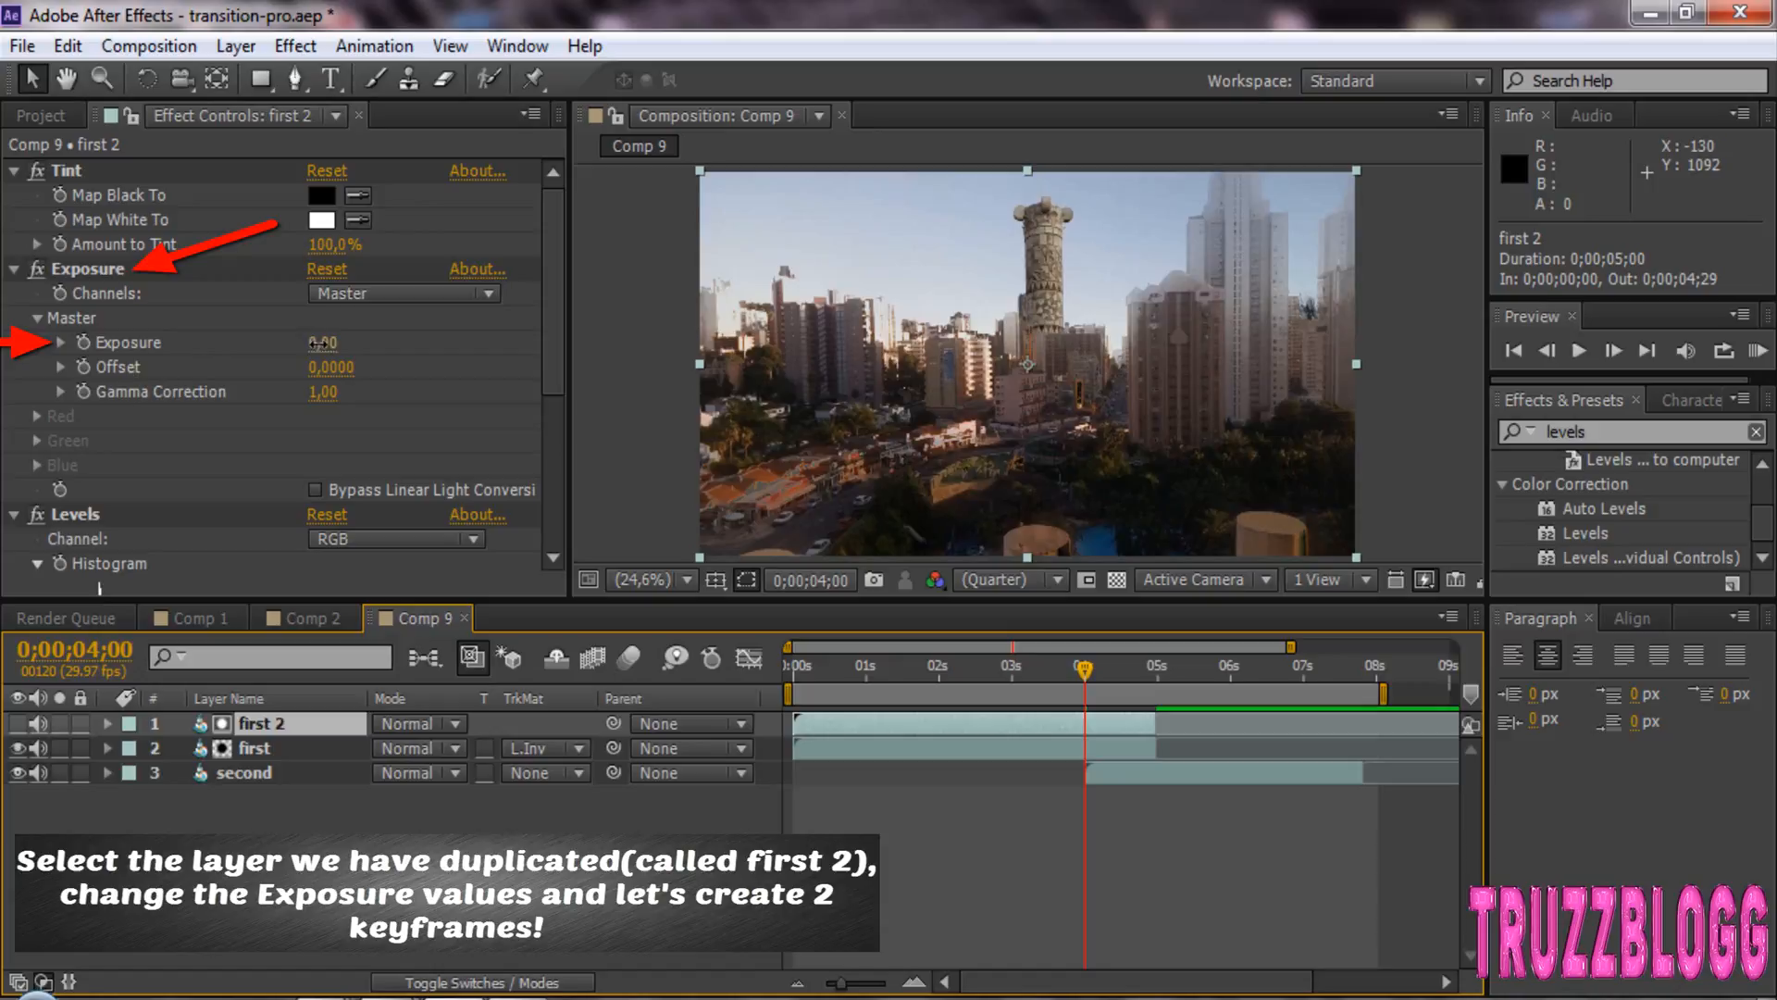
- Lower the Exposure on 'first 2' to -3.81 to start the transition dark
drag(321, 340, 320, 363)
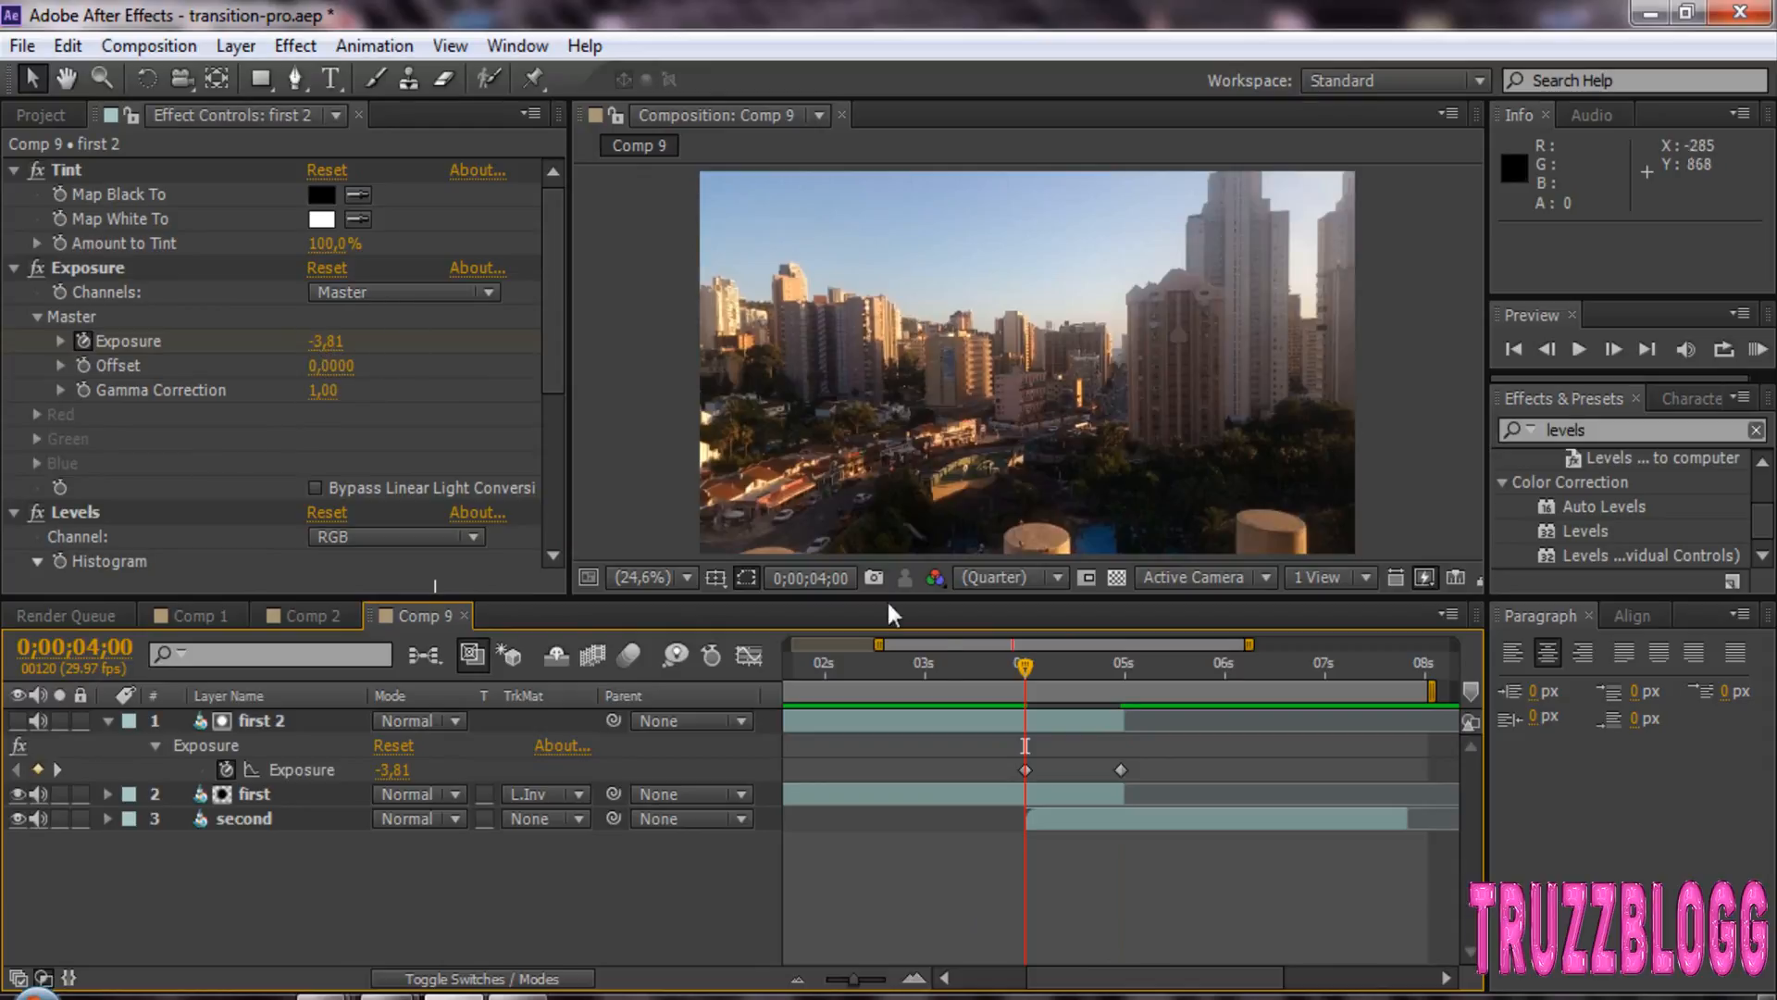
drag(1024, 664, 1031, 665)
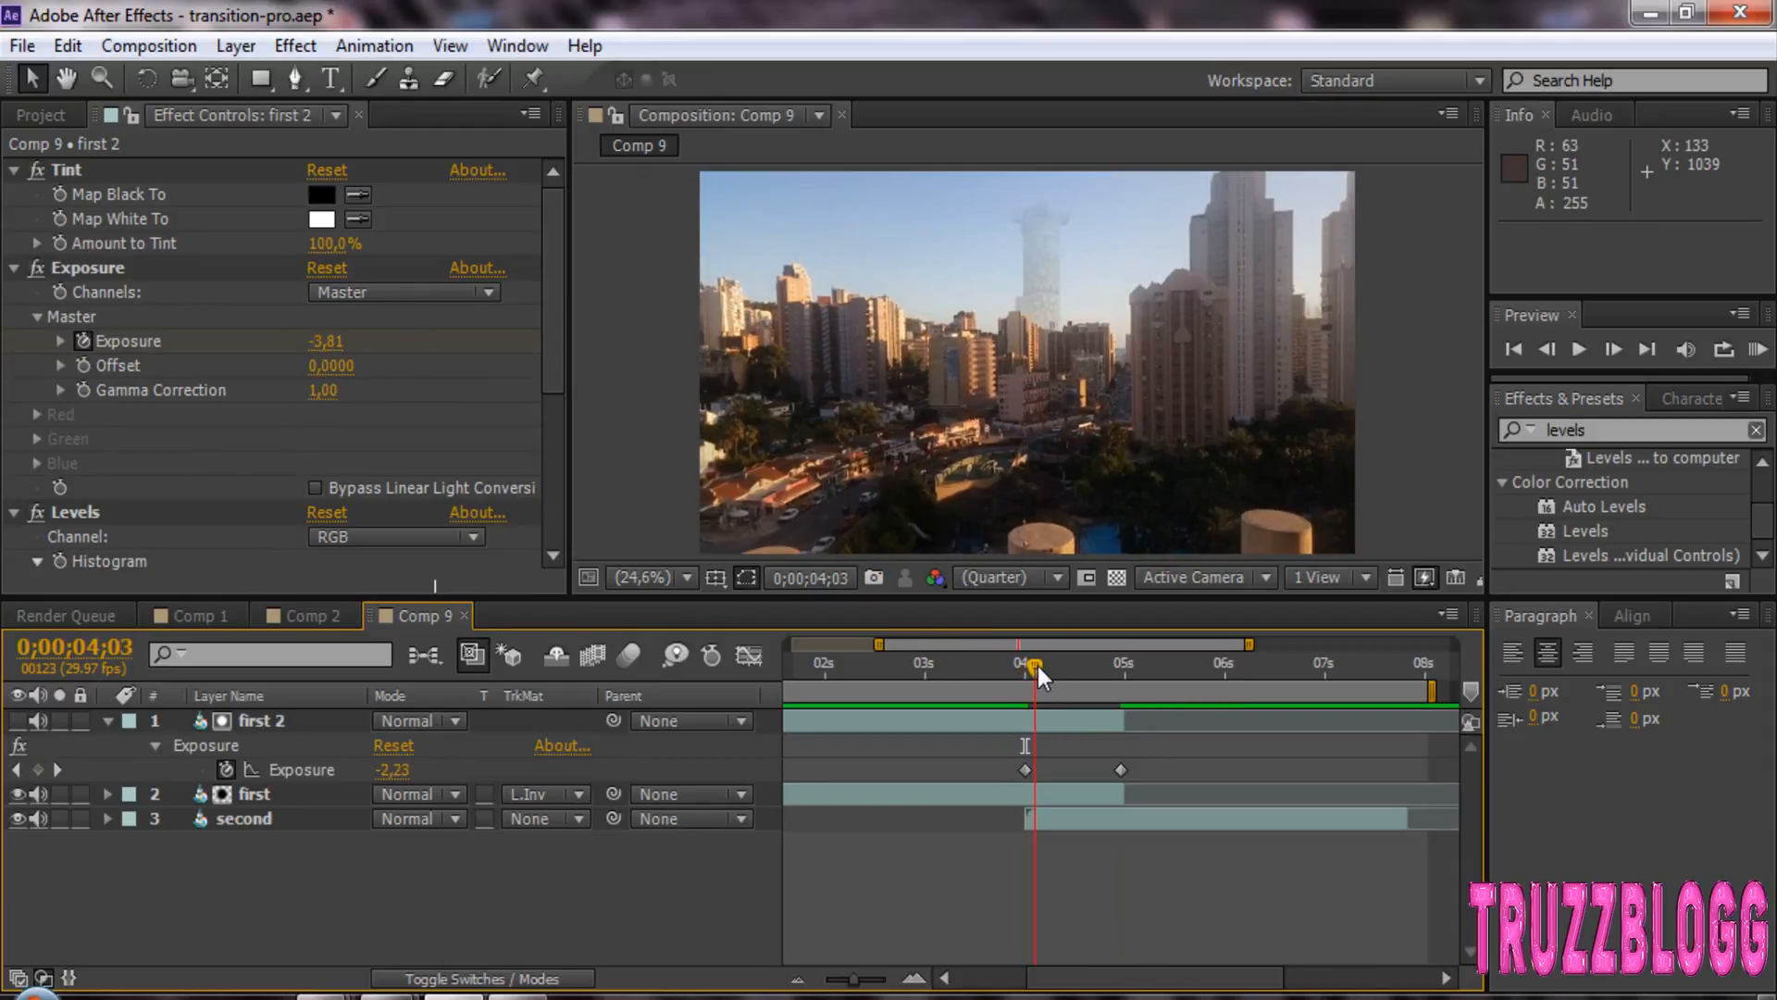
drag(1031, 666, 1066, 666)
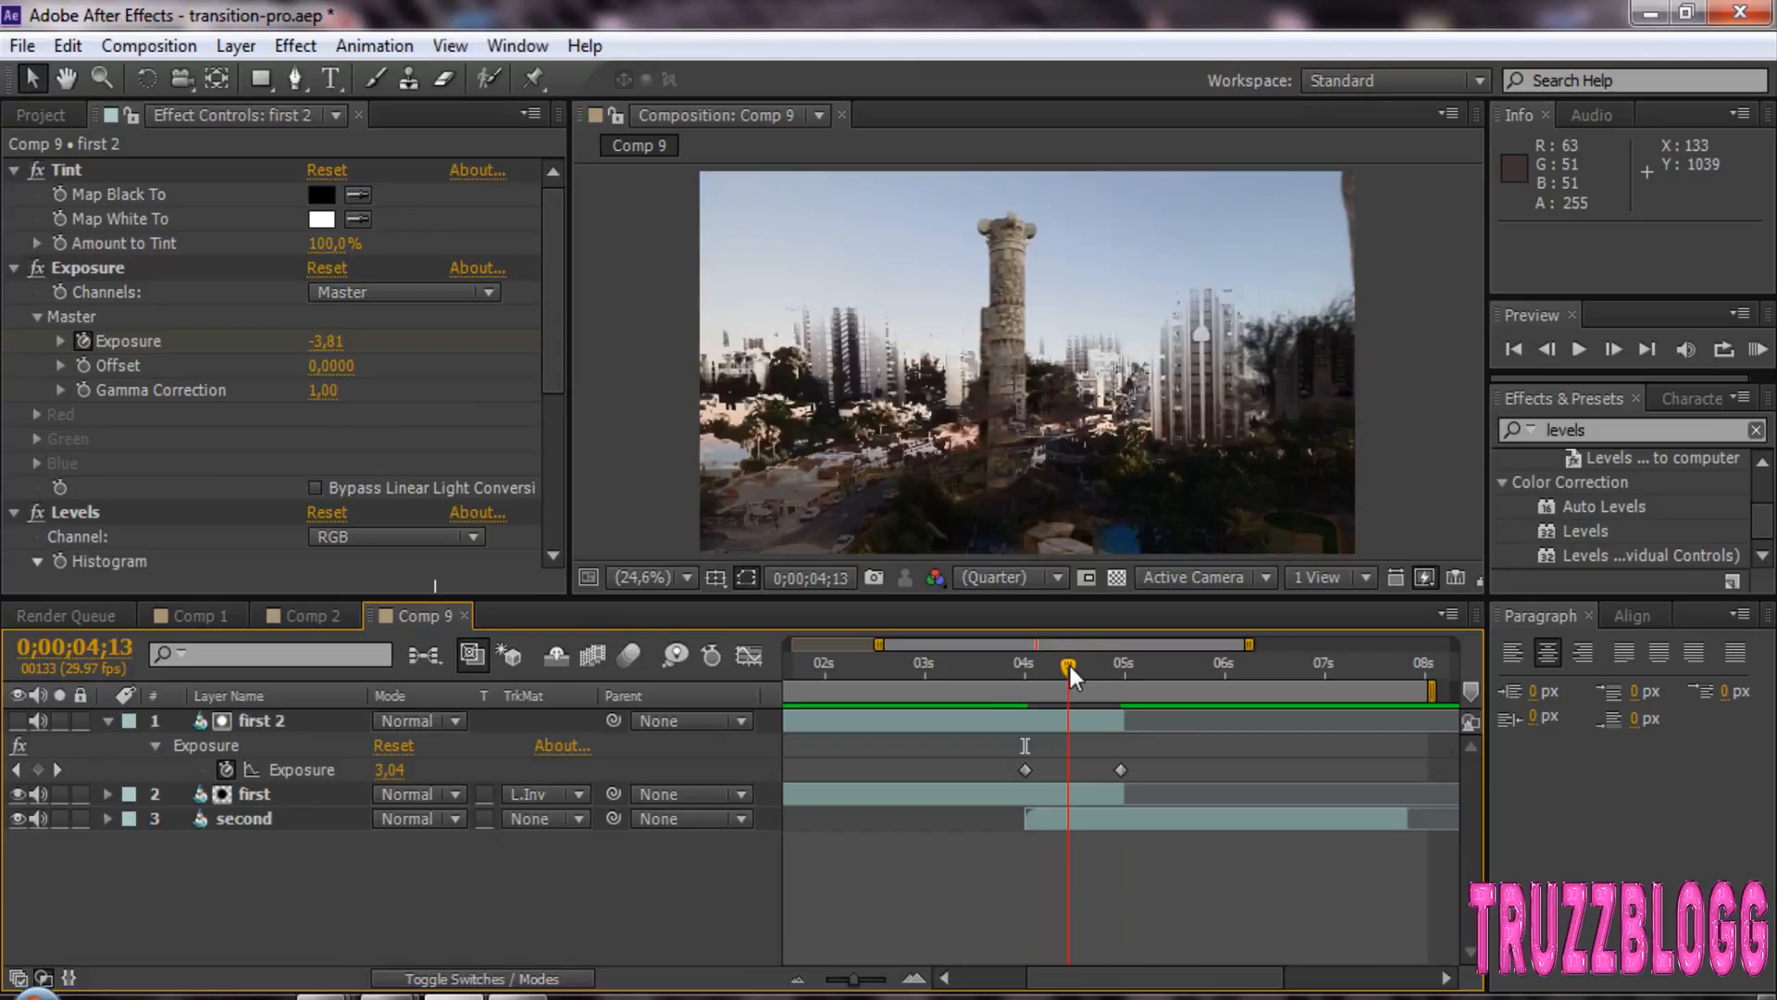
drag(1068, 664, 1099, 665)
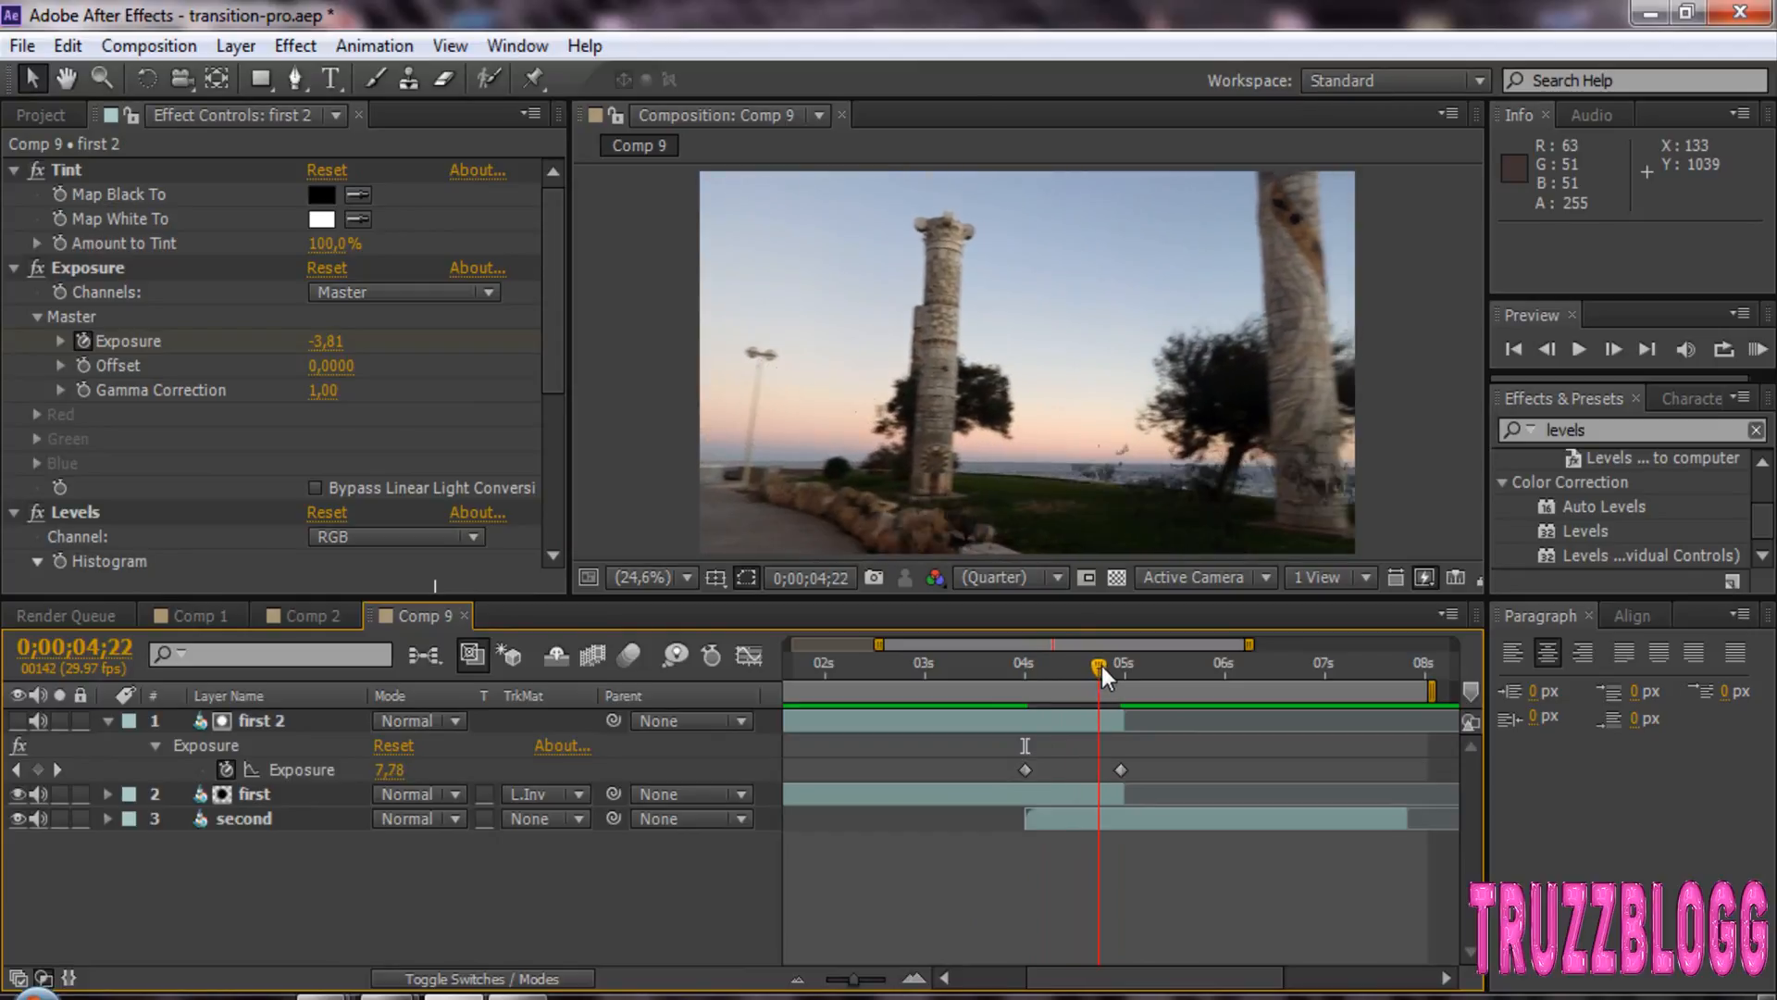
drag(1098, 663, 1112, 663)
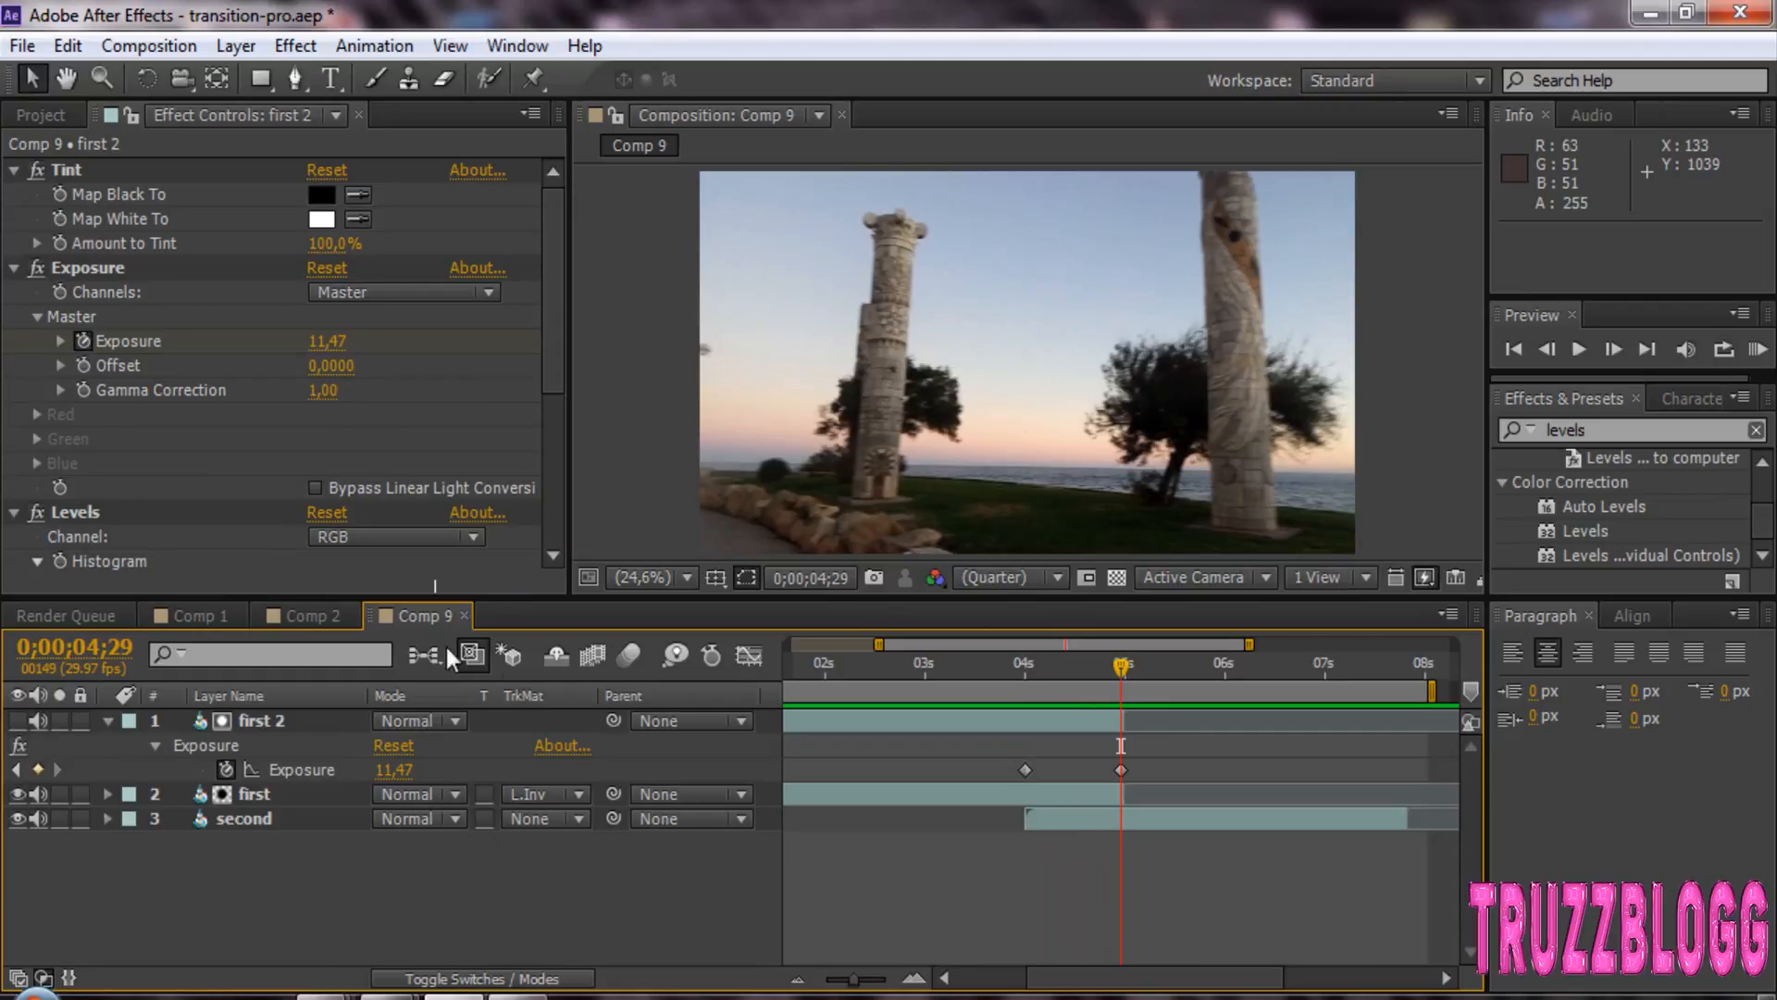
mouse_move(1018, 916)
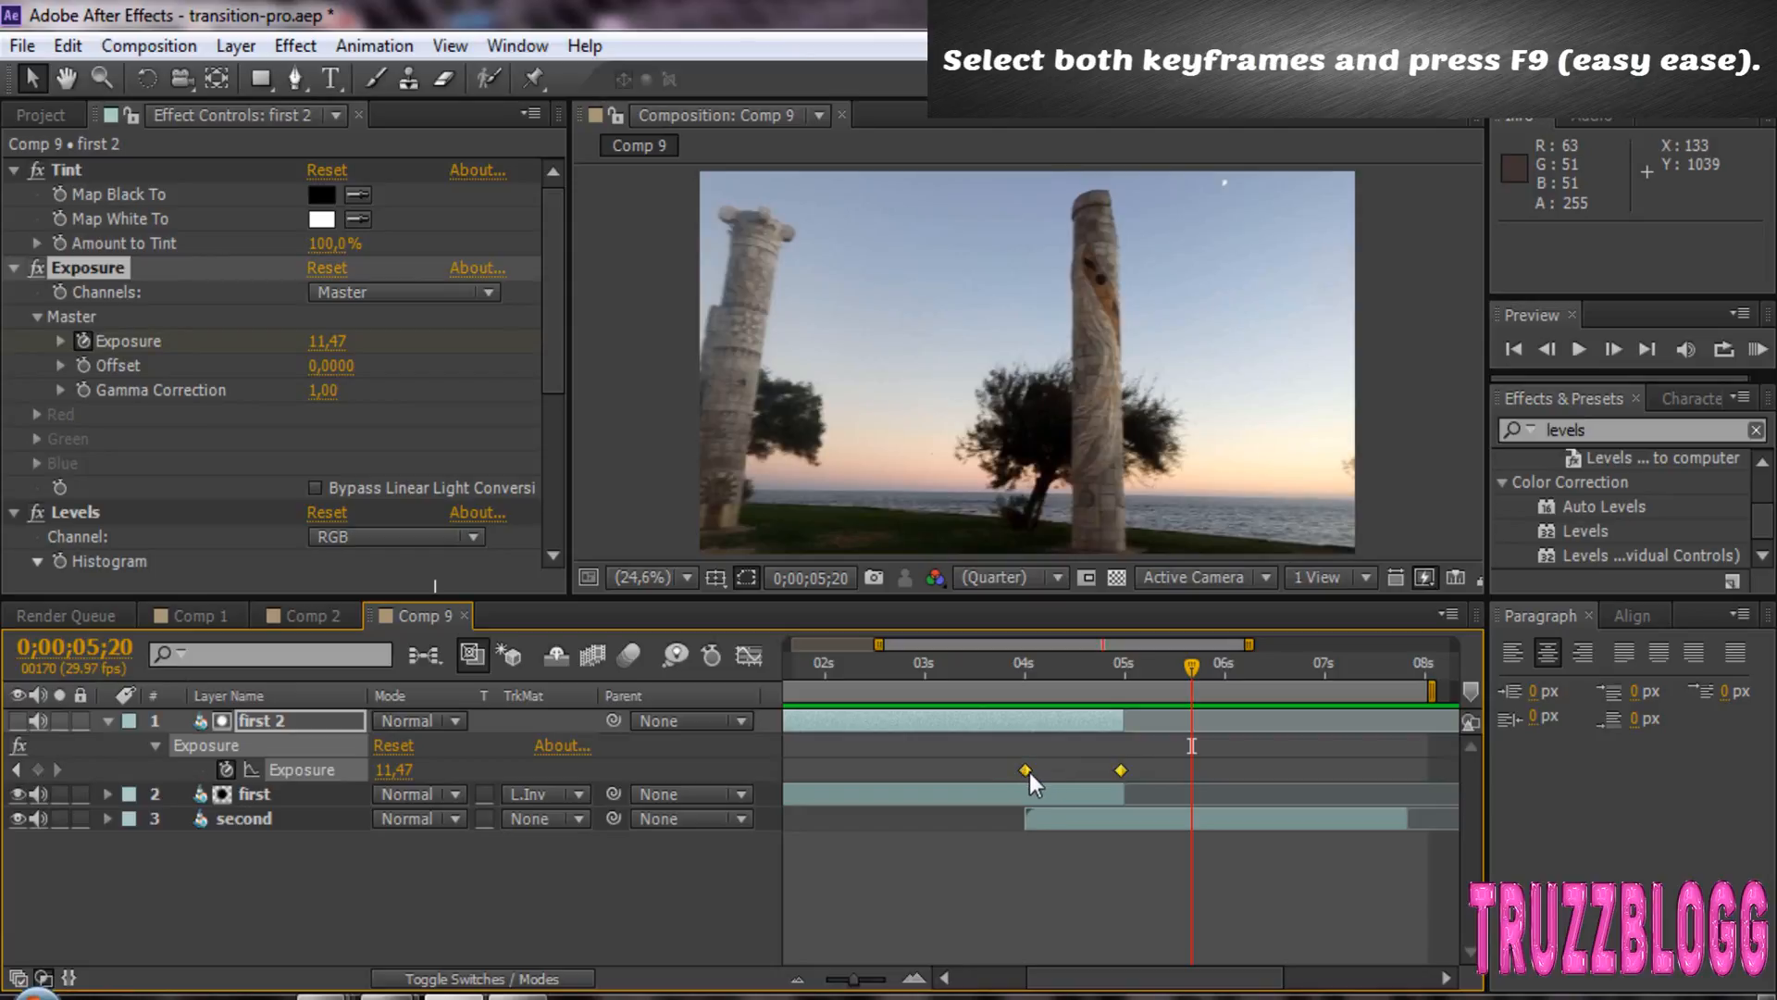
- Apply Easy Ease via Keyframe Assistant to both Exposure keyframes on 'first 2'
right_click(1022, 770)
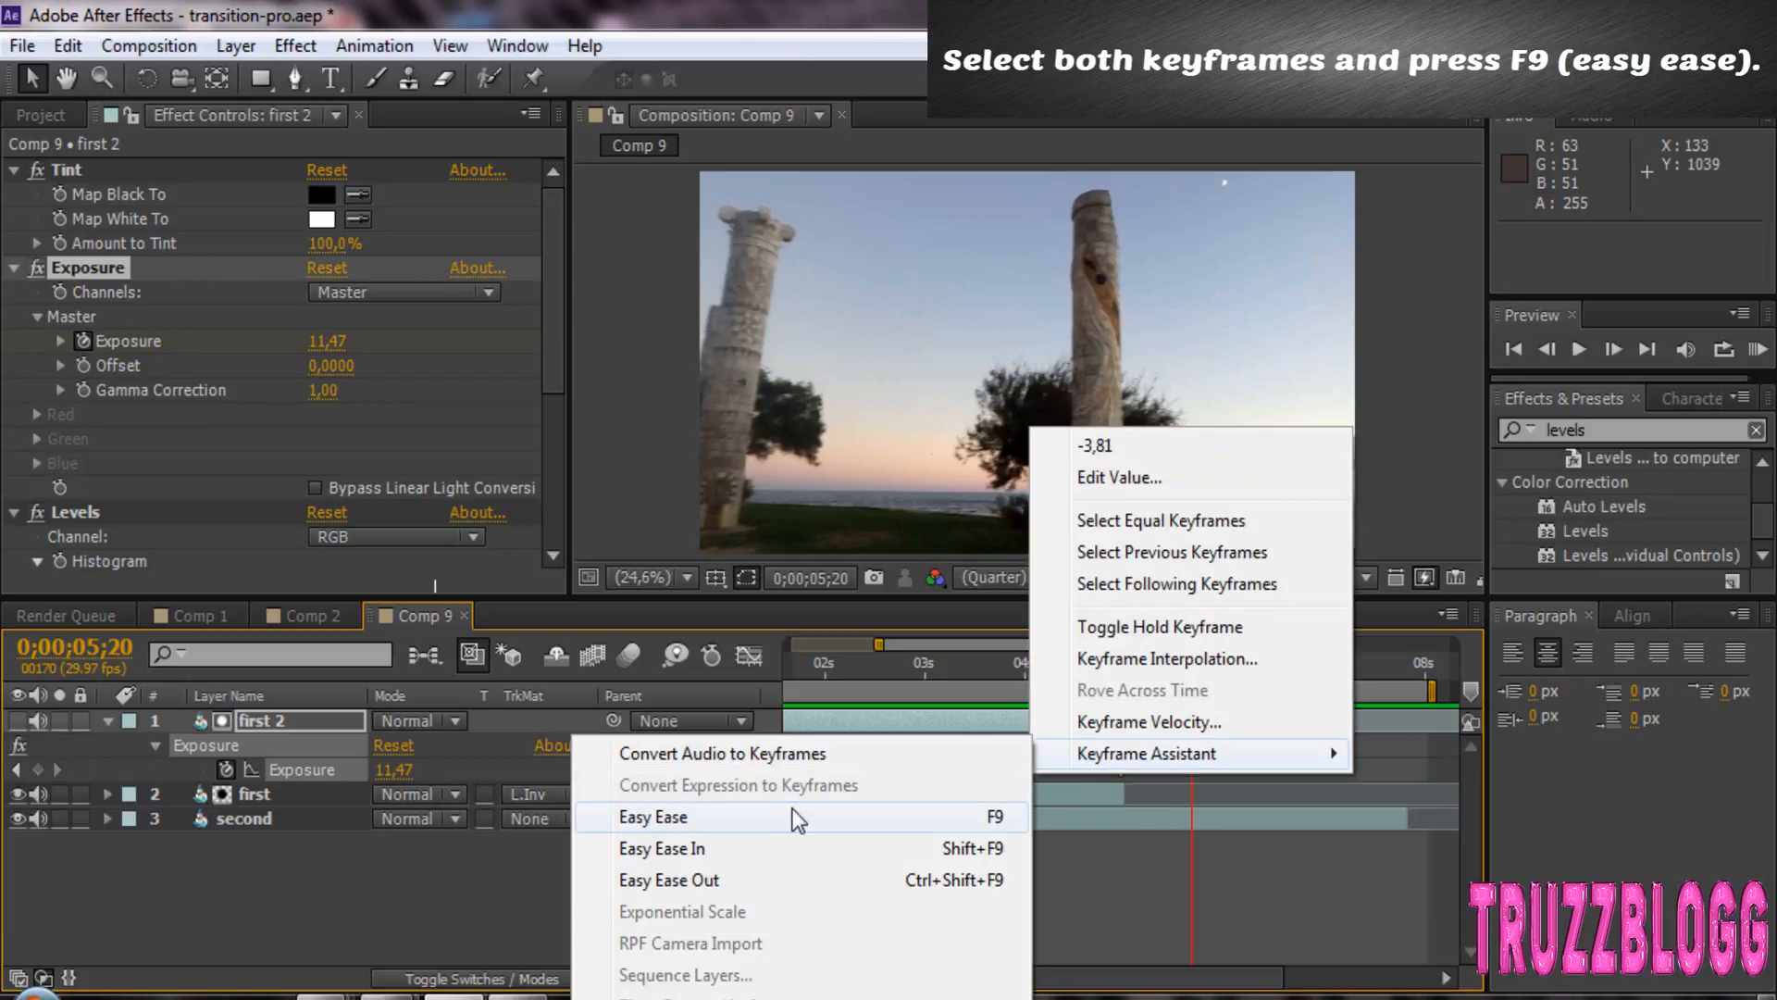
click(652, 816)
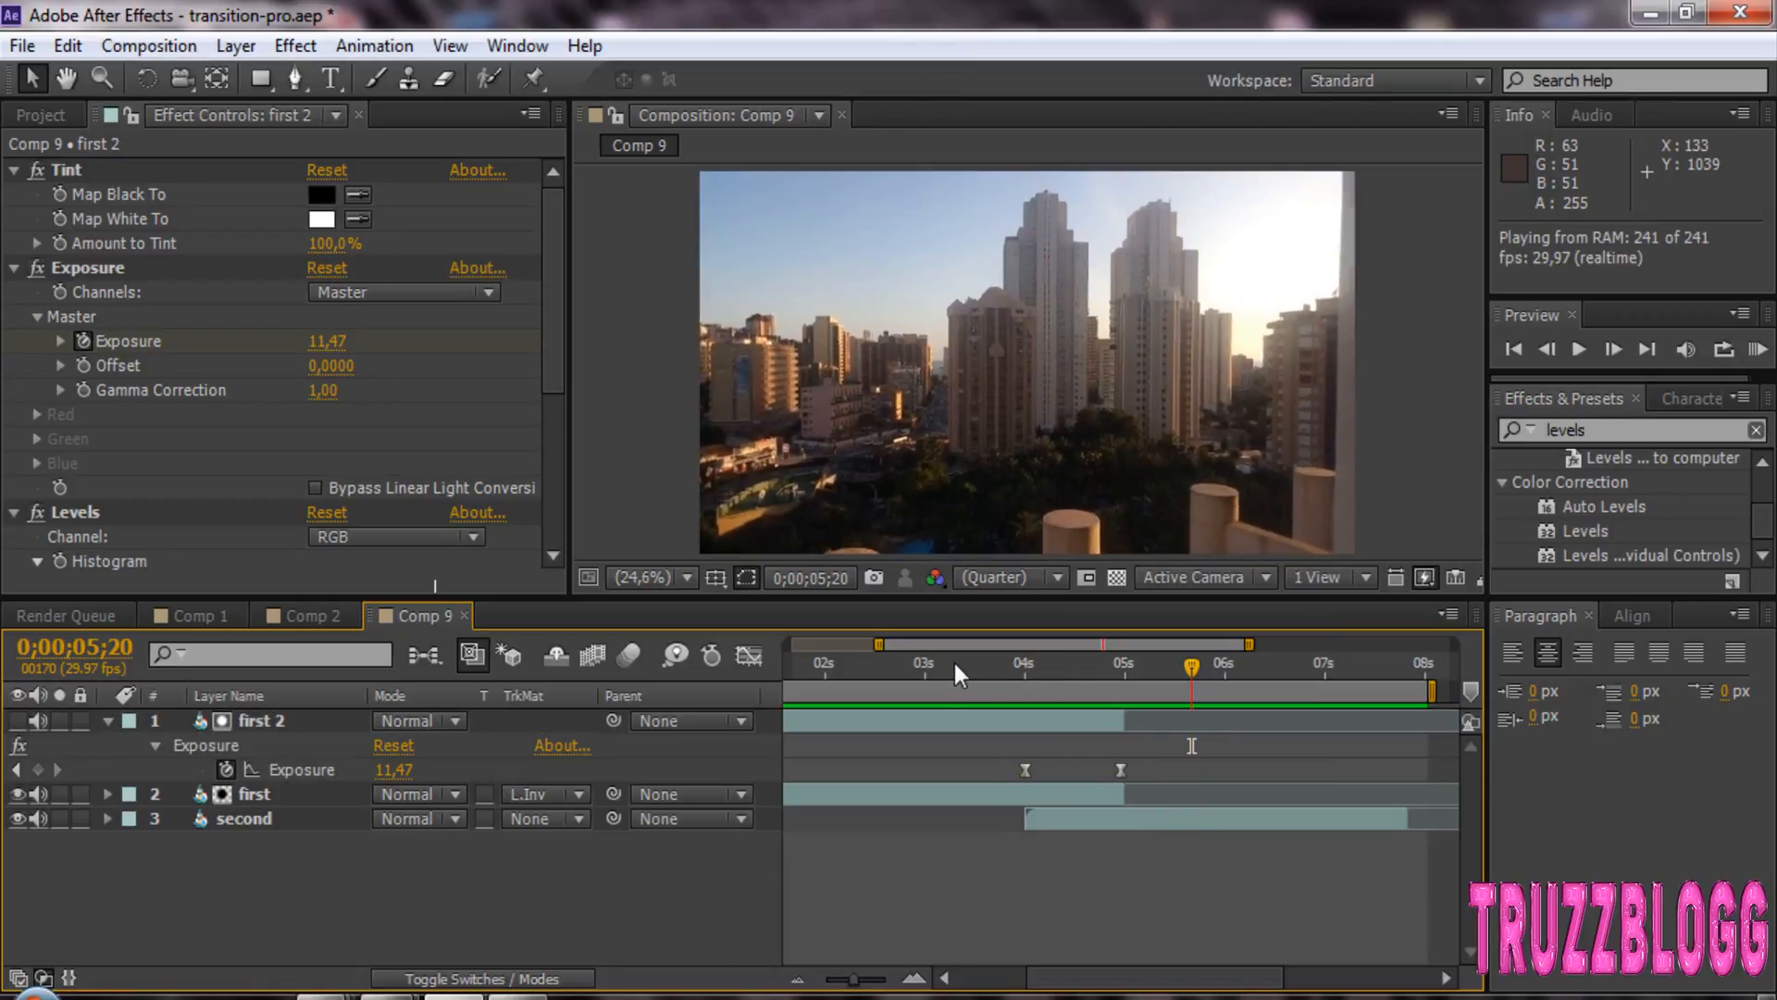
click(877, 663)
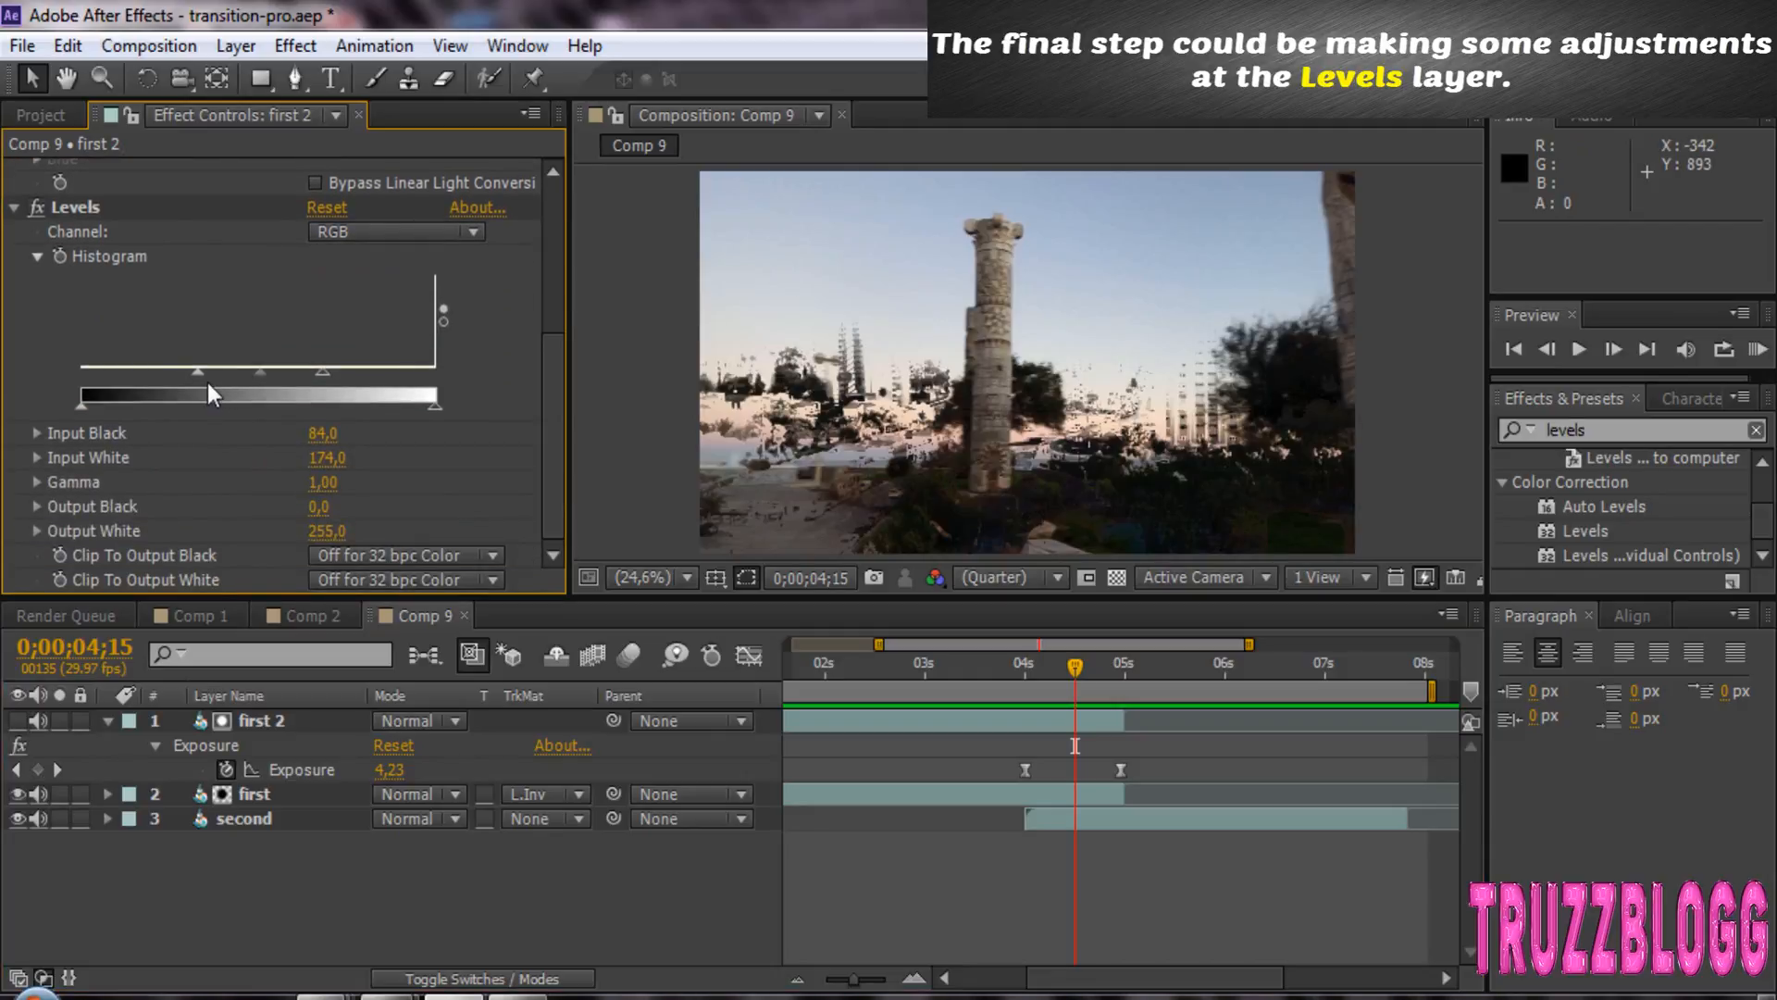
- Adjust Levels to input black 29 and input white 240, then RAM-preview the transition
drag(207, 372, 122, 372)
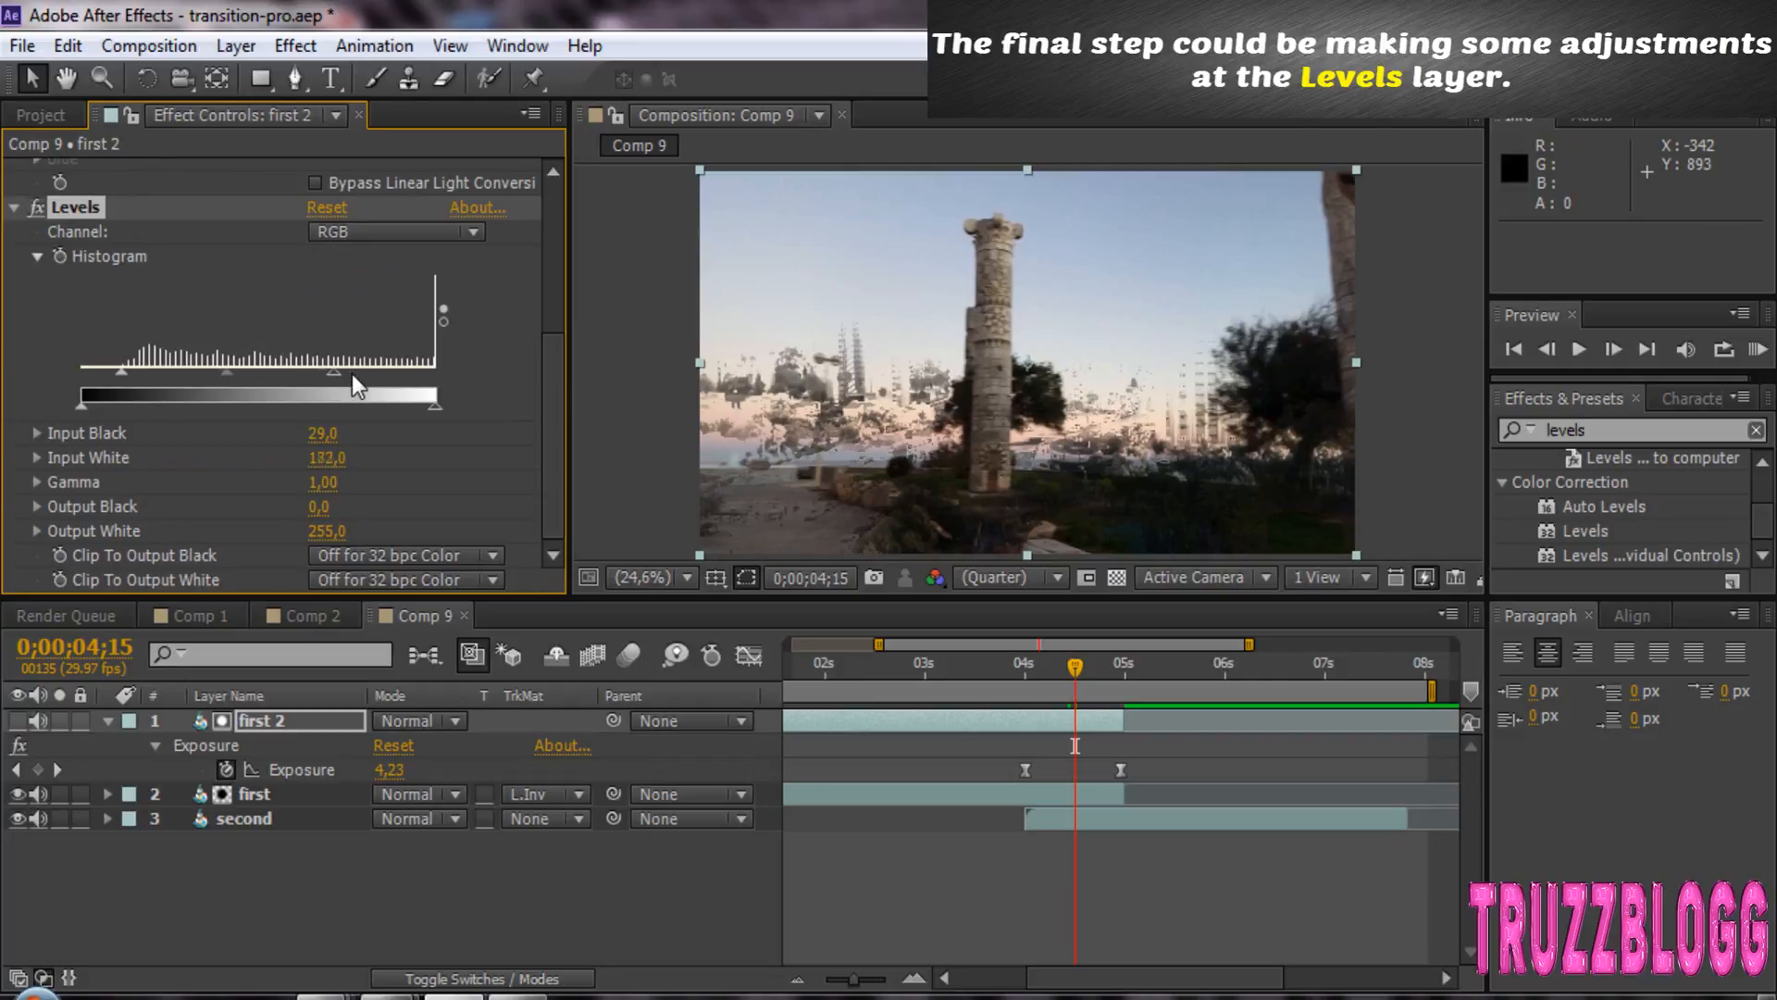
drag(424, 374, 433, 385)
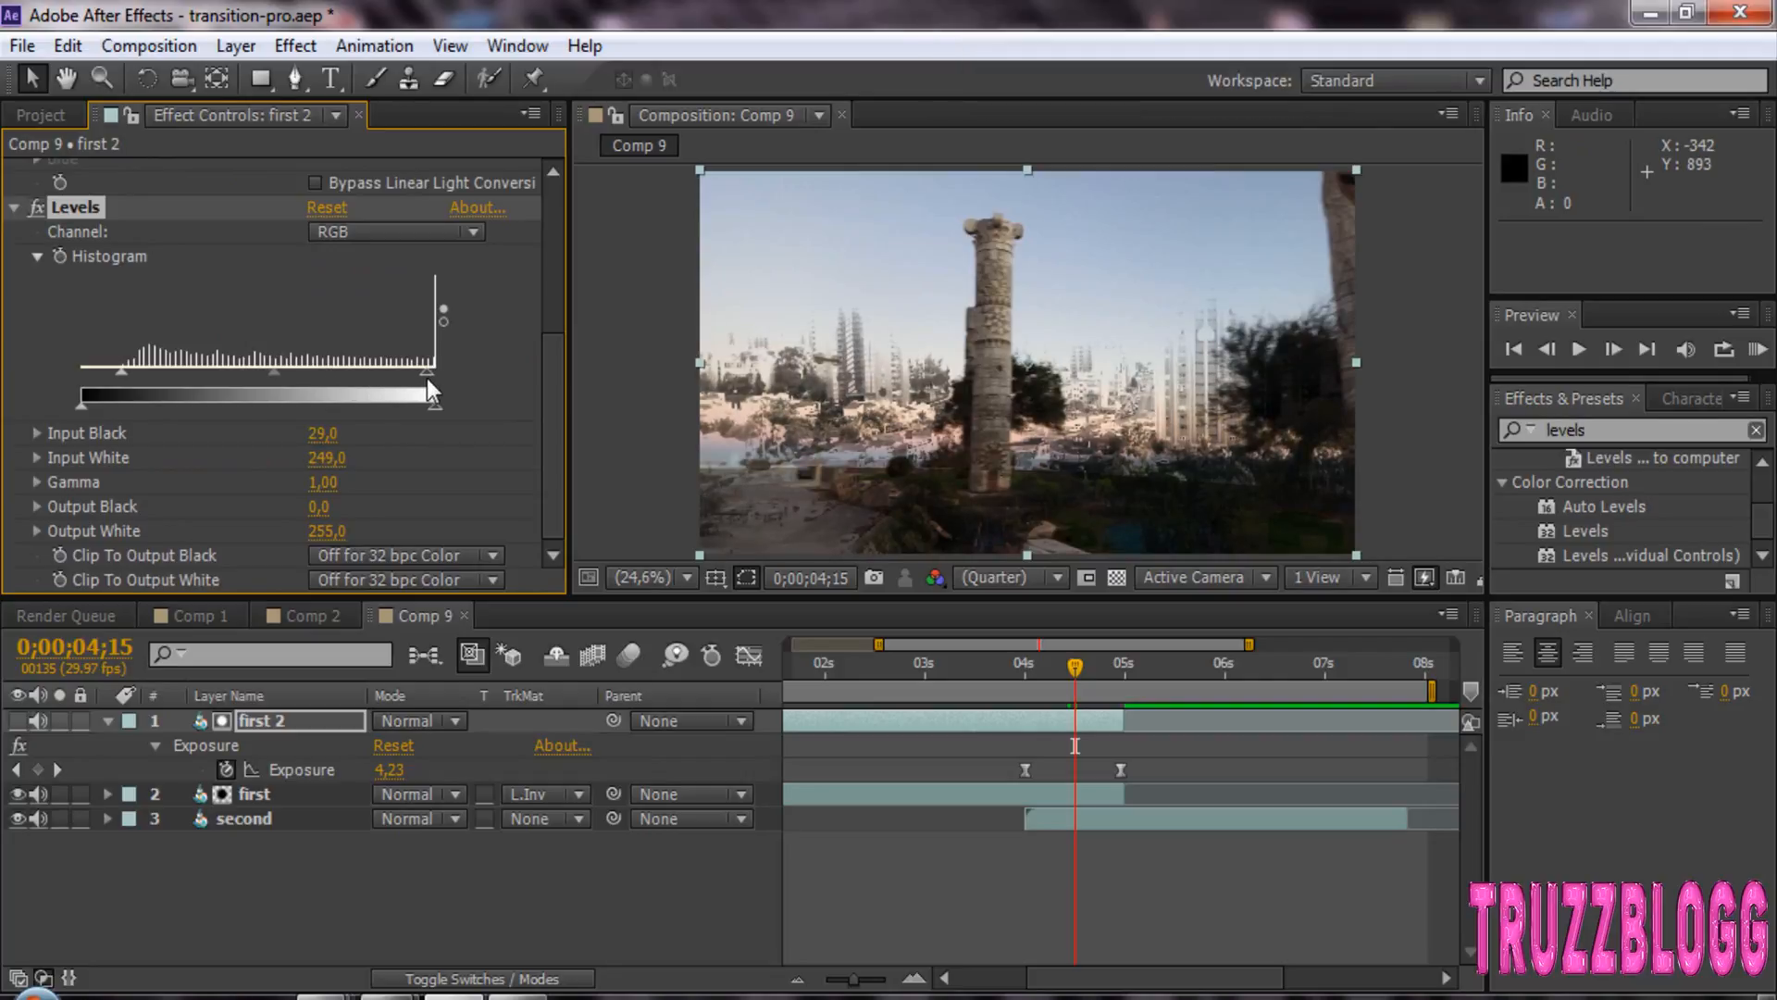
drag(433, 370, 416, 370)
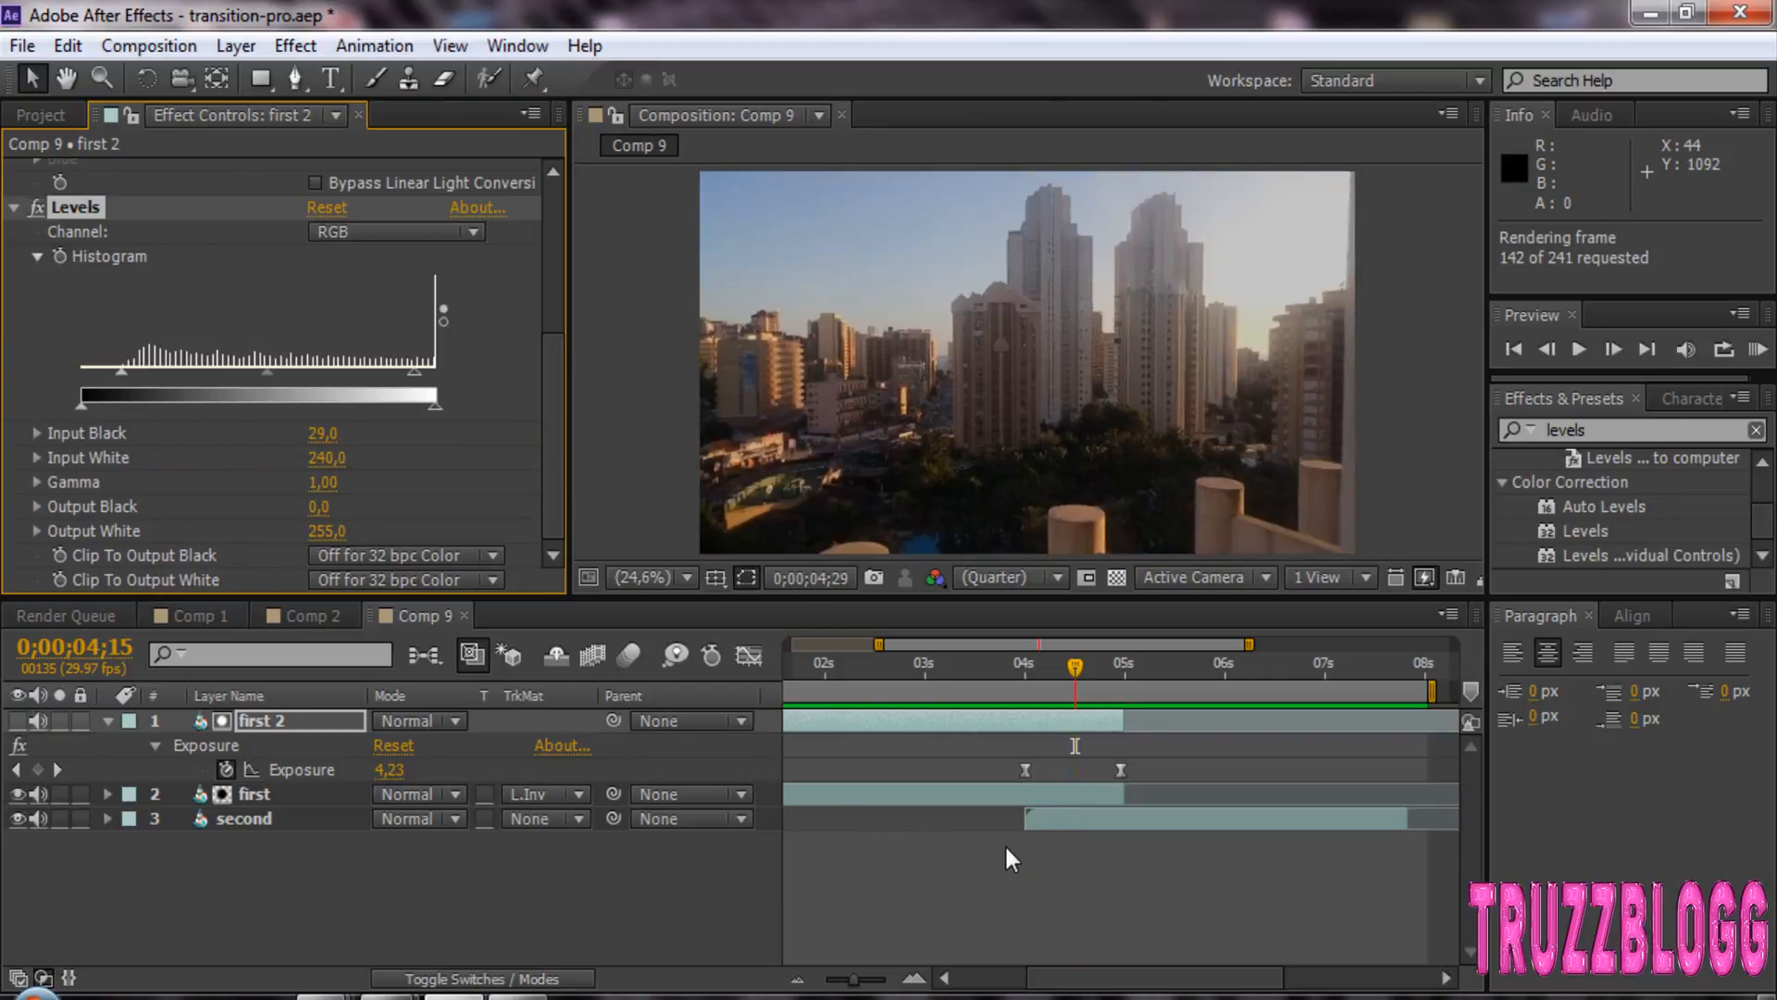
key(0)
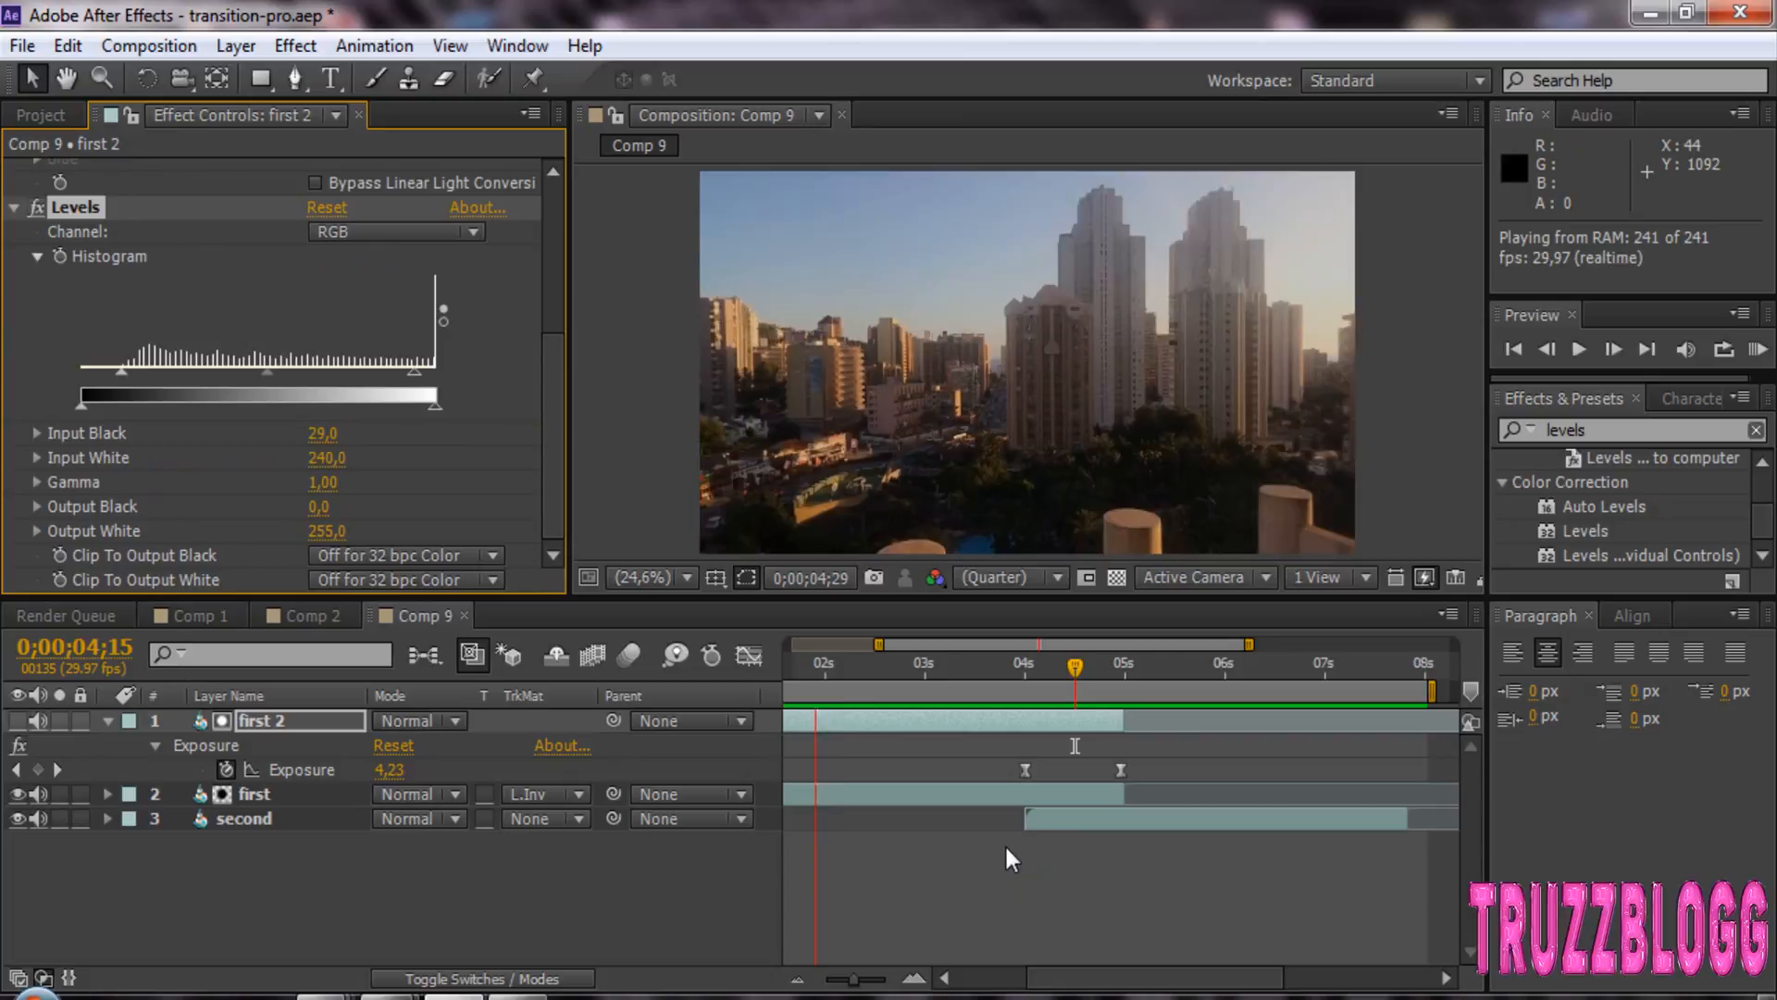